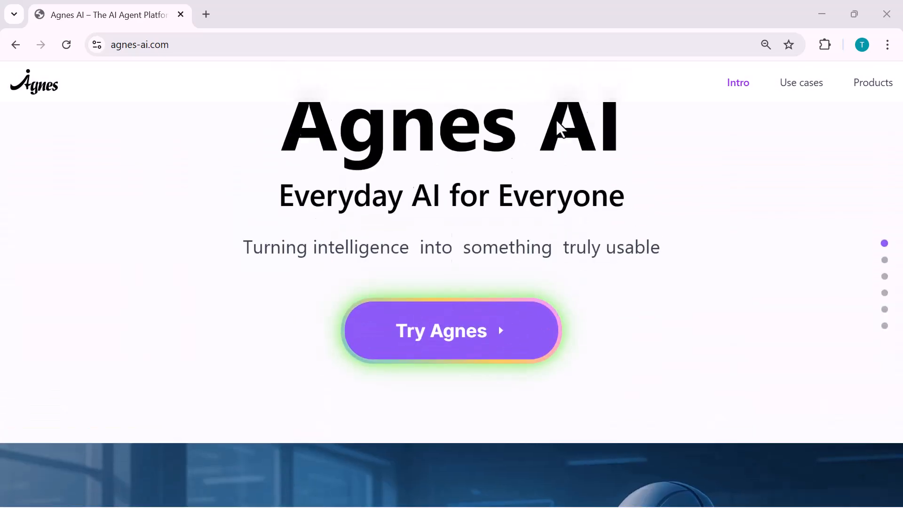
Scroll through the Agnes homepage showcase.
scroll(up, 3)
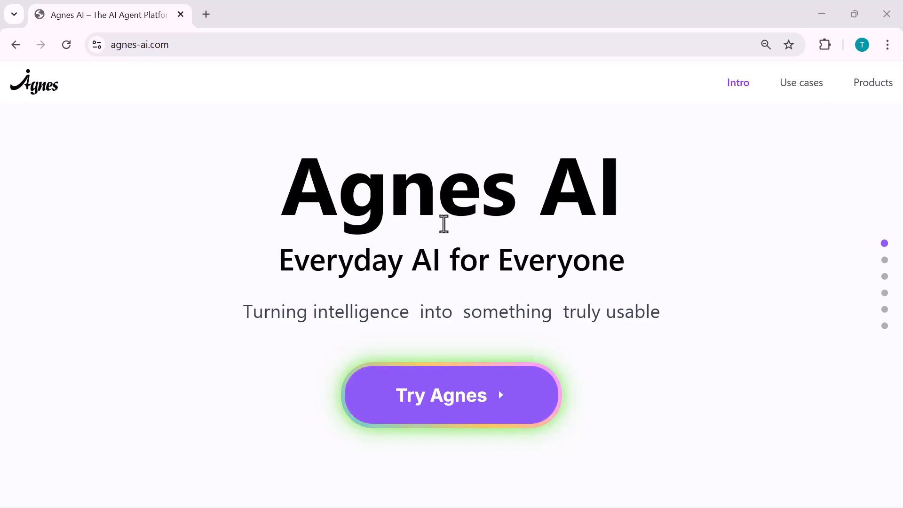
mouse_move(478, 292)
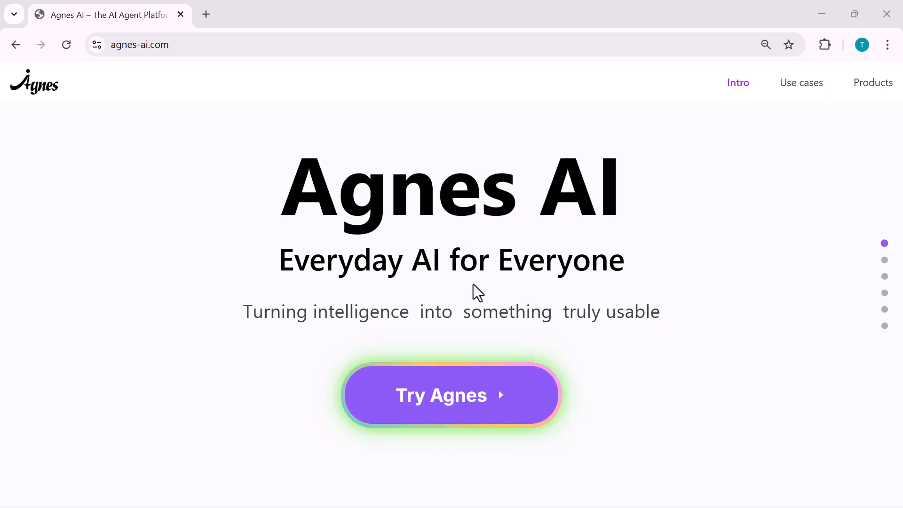
scroll(down, 3)
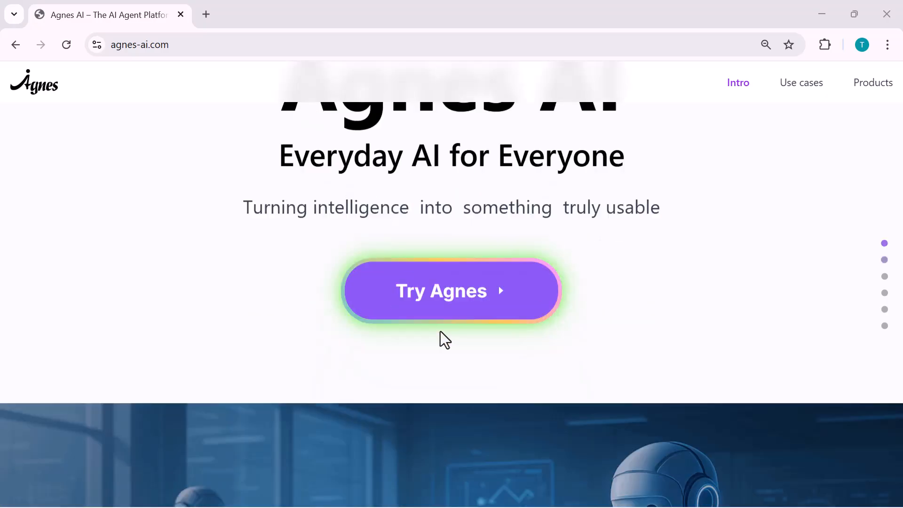
scroll(down, 3)
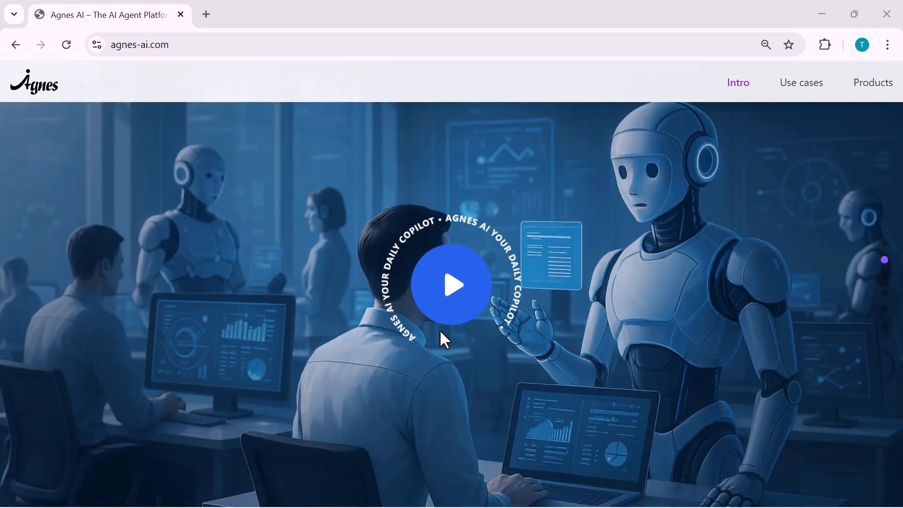
scroll(down, 3)
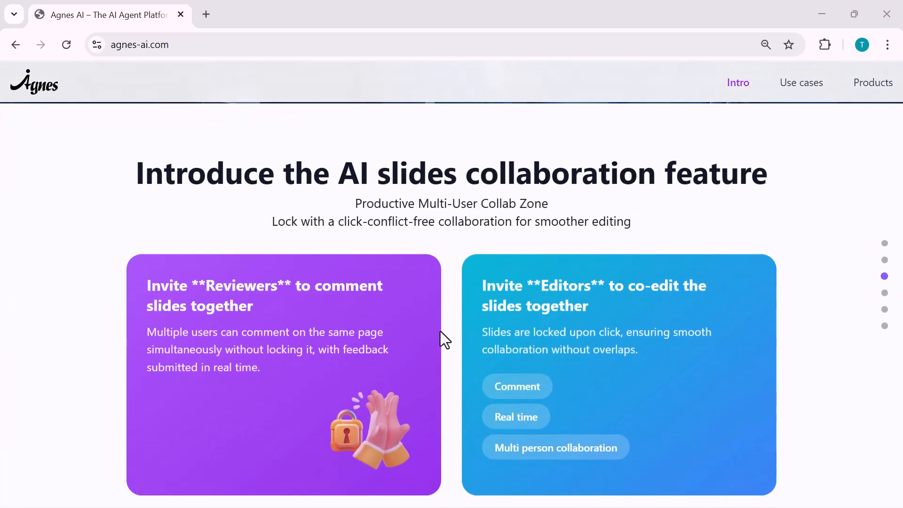
scroll(down, 3)
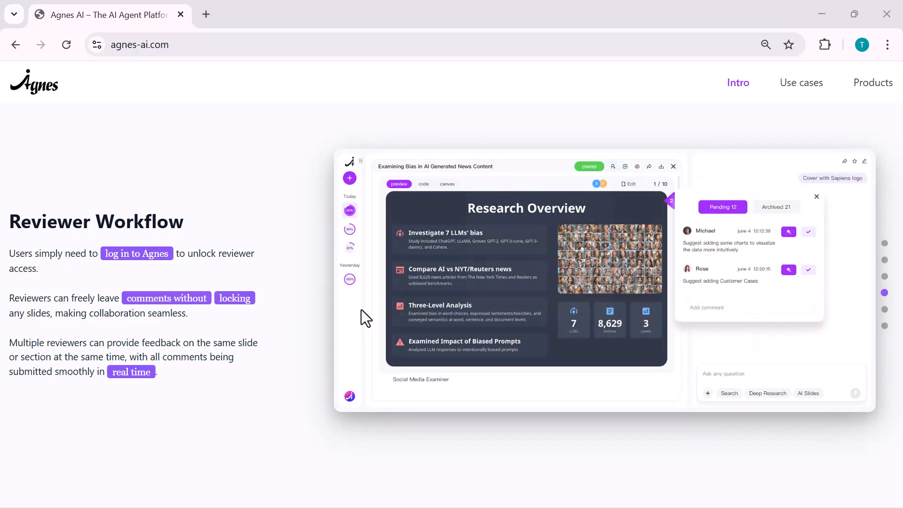
scroll(down, 3)
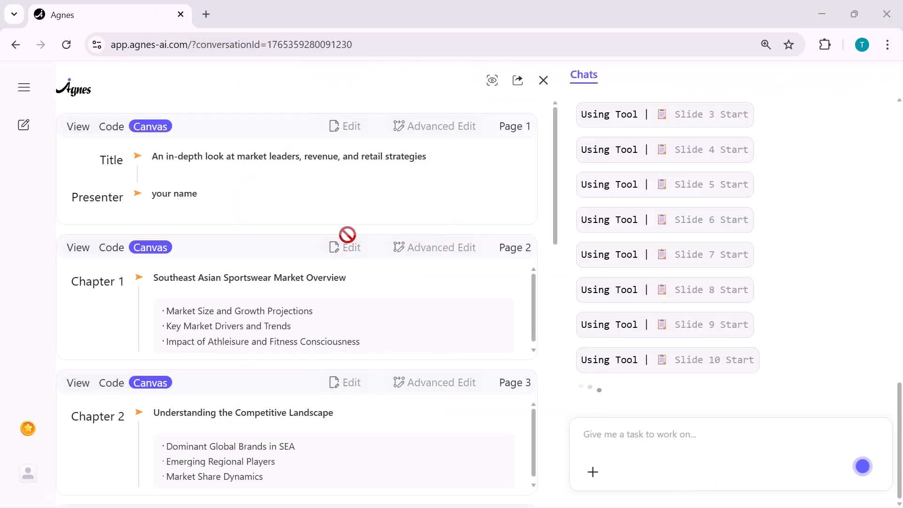
scroll(down, 3)
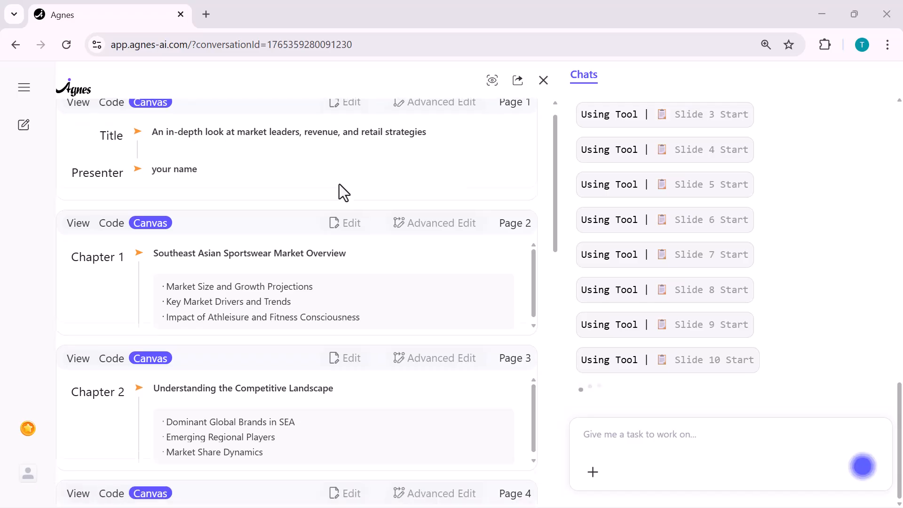
Toggle a sample slide's HTML source view, then launch Agnes to its sign-in page.
click(110, 126)
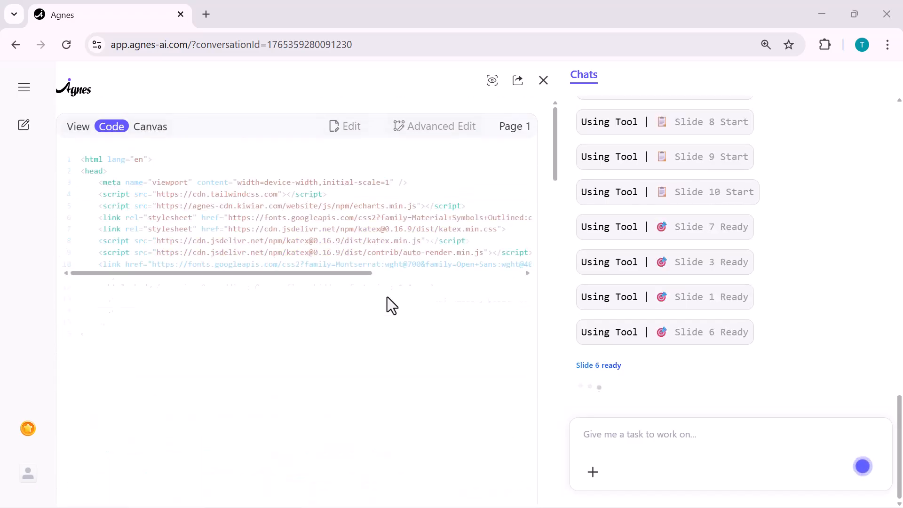
click(78, 126)
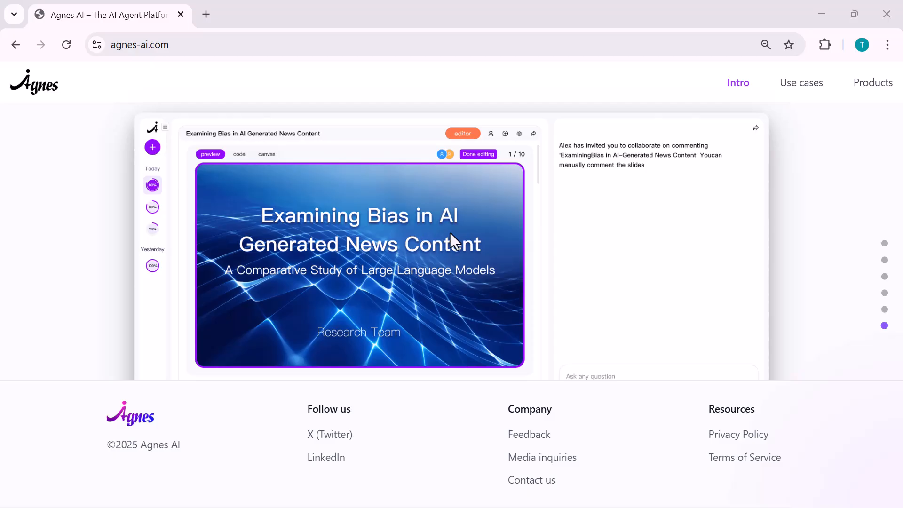
scroll(down, 3)
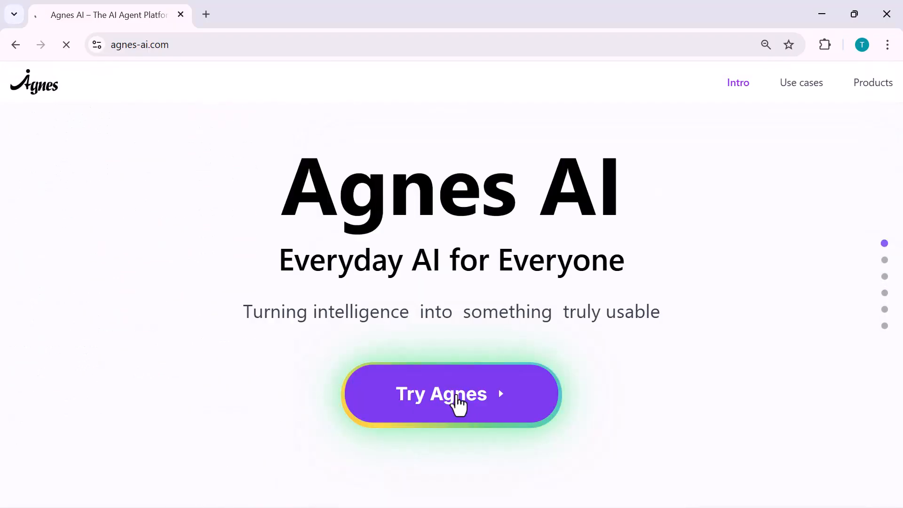
click(451, 393)
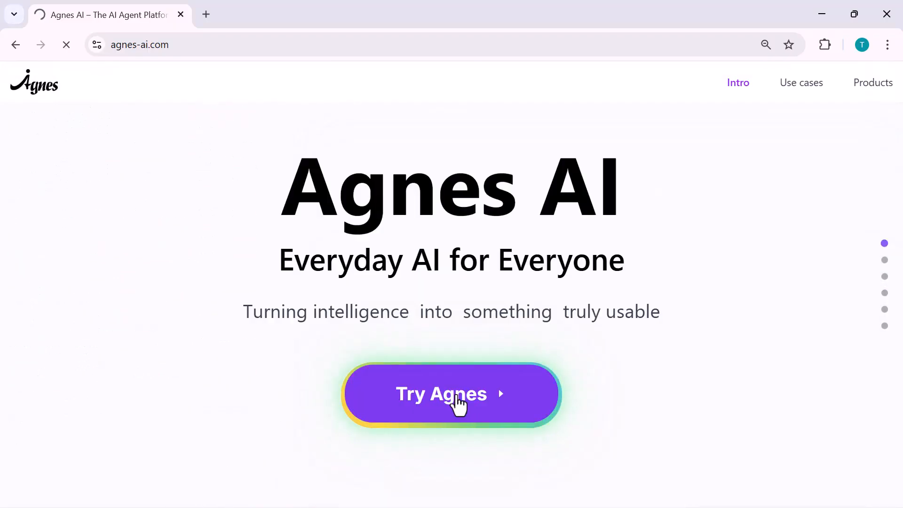
click(451, 394)
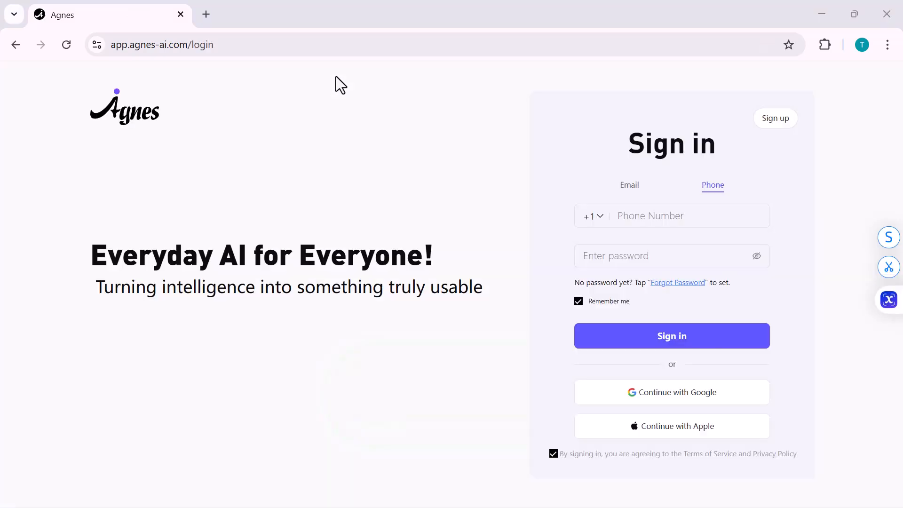
mouse_move(629, 400)
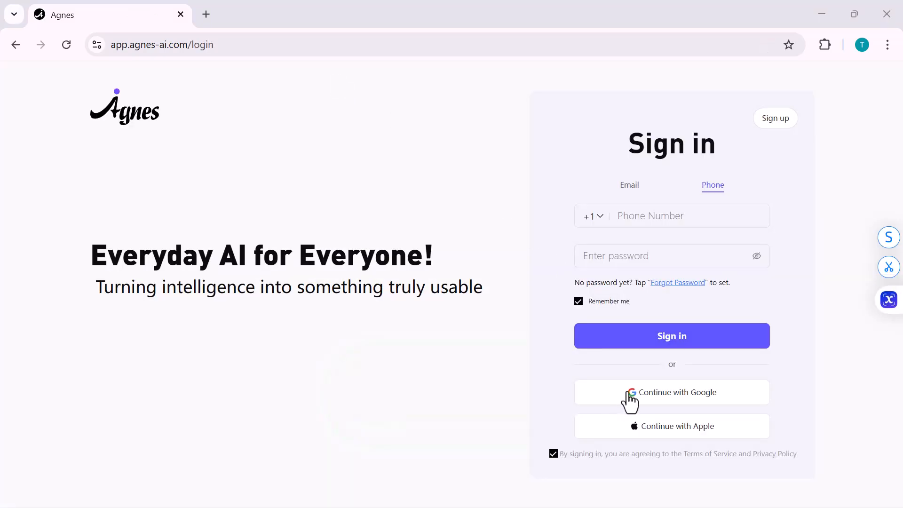
mouse_move(342, 89)
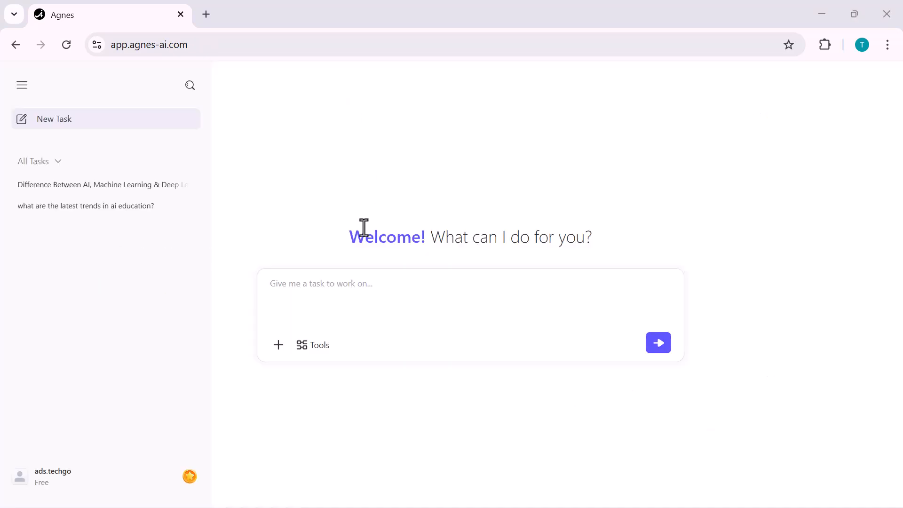
mouse_move(373, 268)
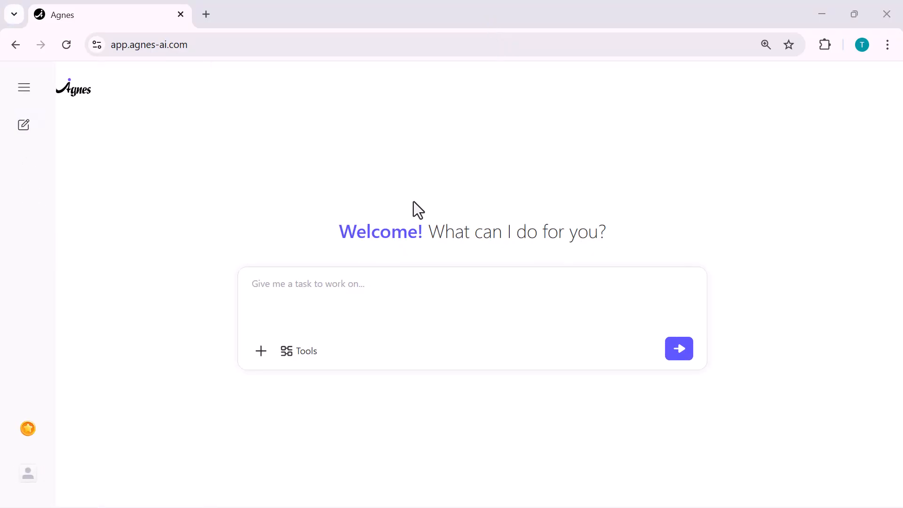
Expand the past-tasks side panel and open the task-type list below the prompt box.
click(23, 87)
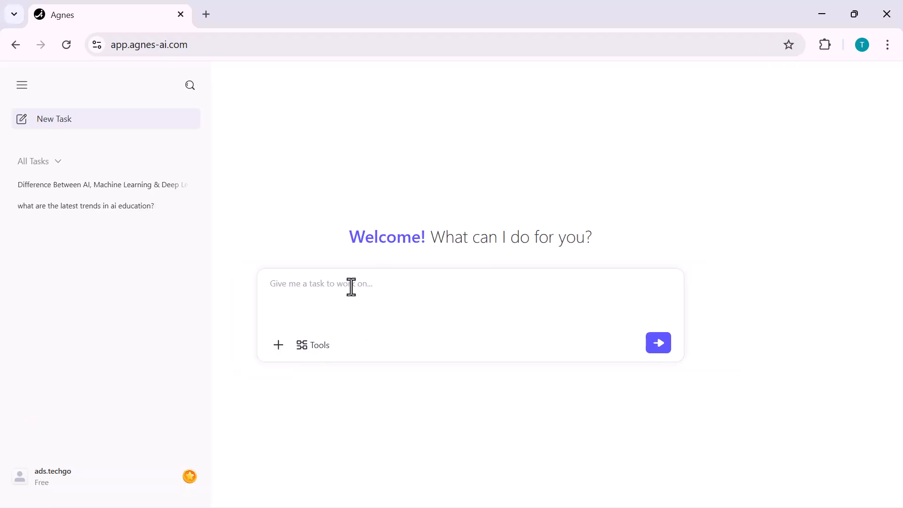
click(21, 84)
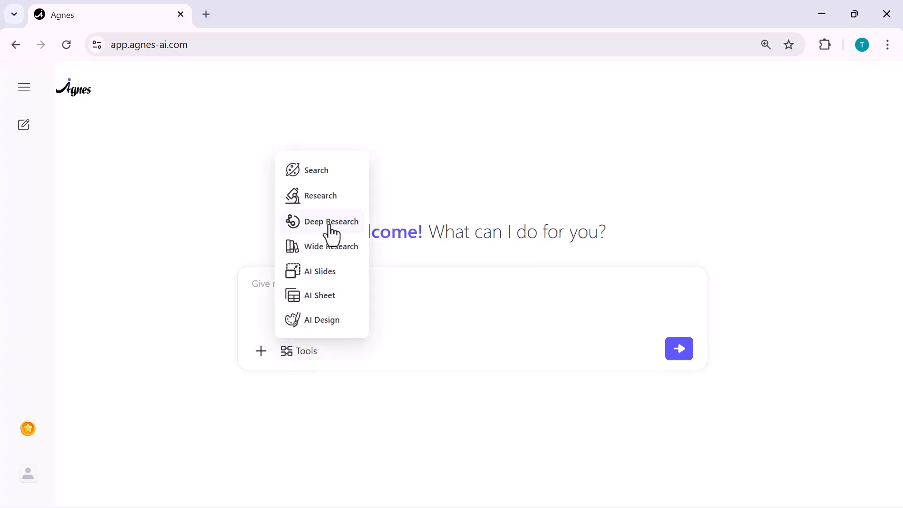
mouse_move(317, 170)
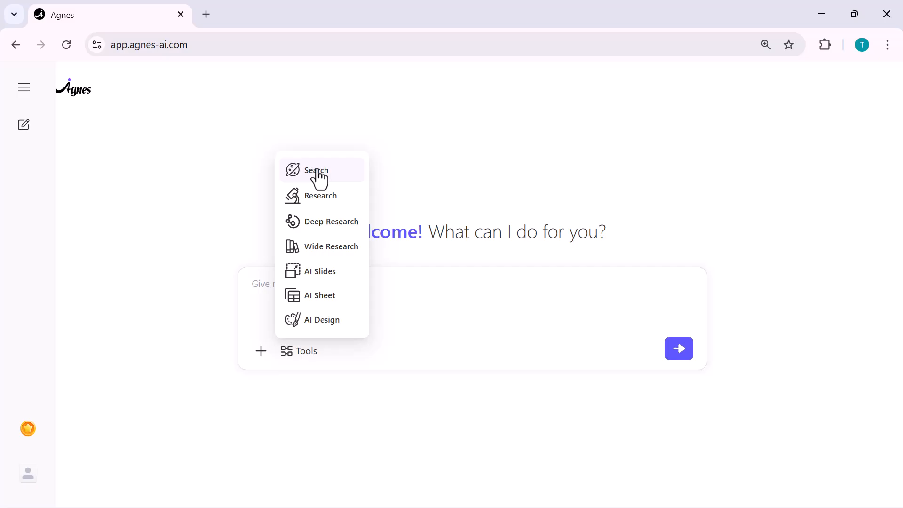
mouse_move(320, 198)
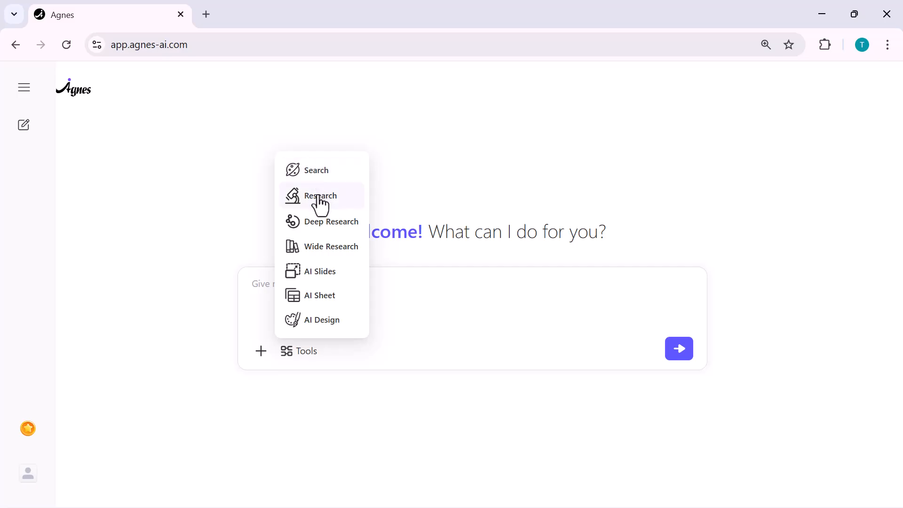
mouse_move(316, 170)
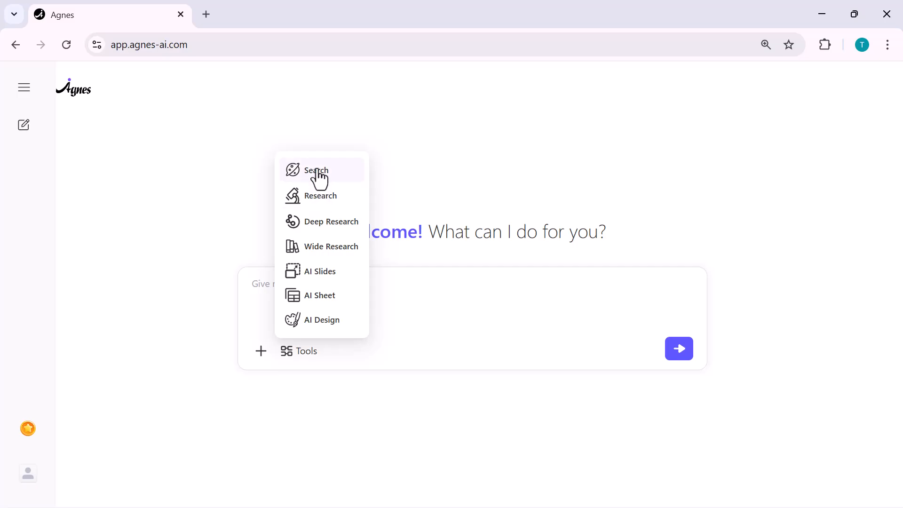
mouse_move(319, 198)
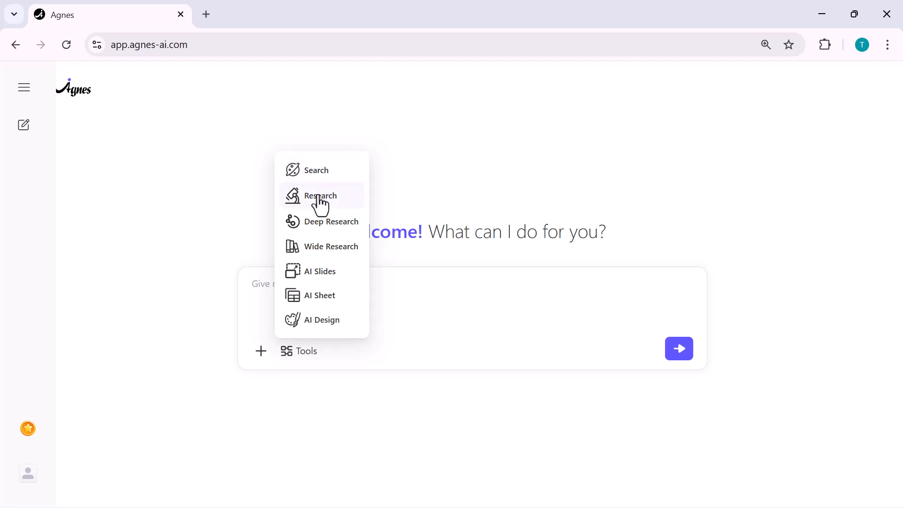
mouse_move(321, 222)
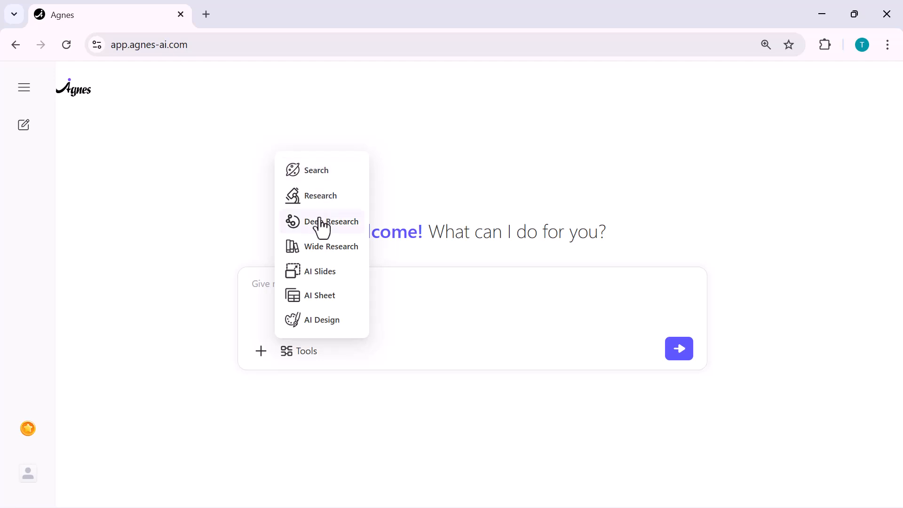
mouse_move(322, 235)
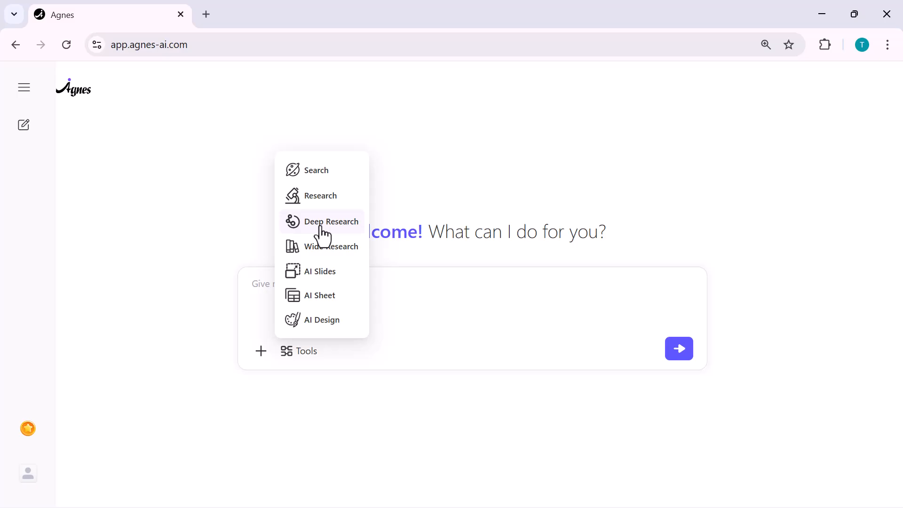
mouse_move(325, 253)
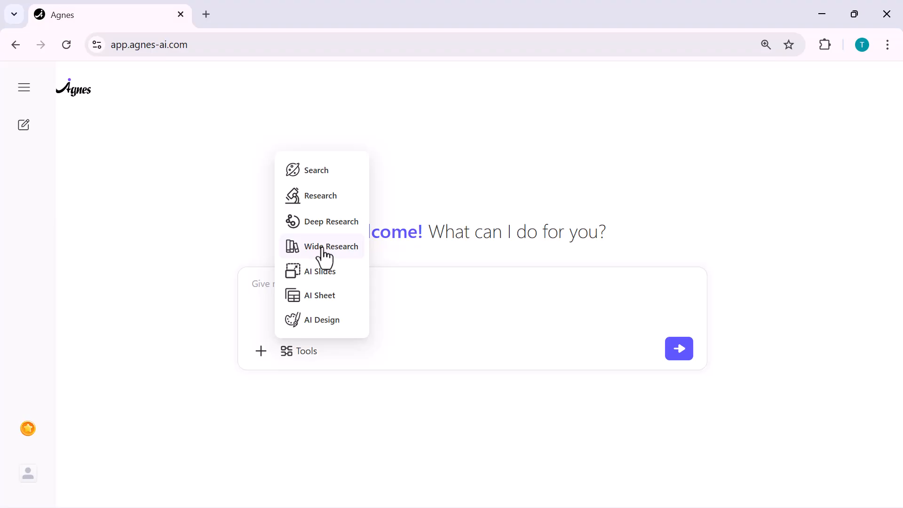
mouse_move(321, 271)
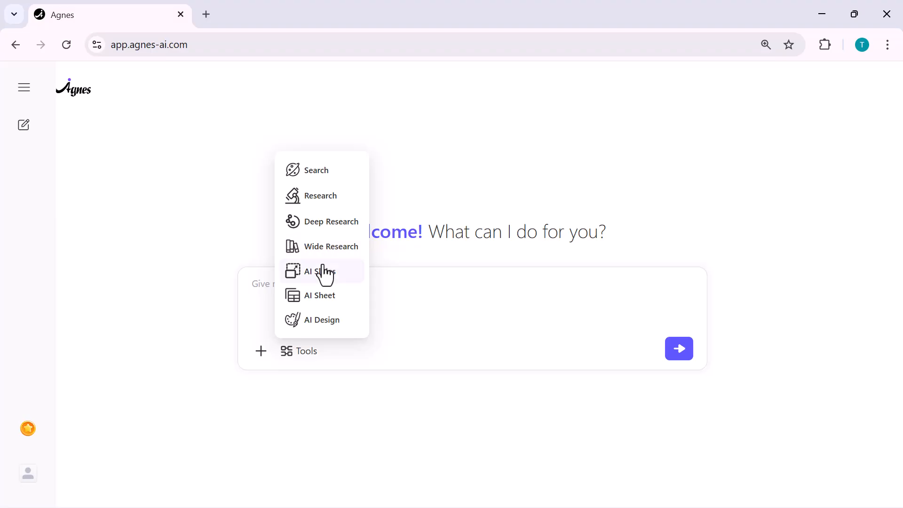
mouse_move(326, 295)
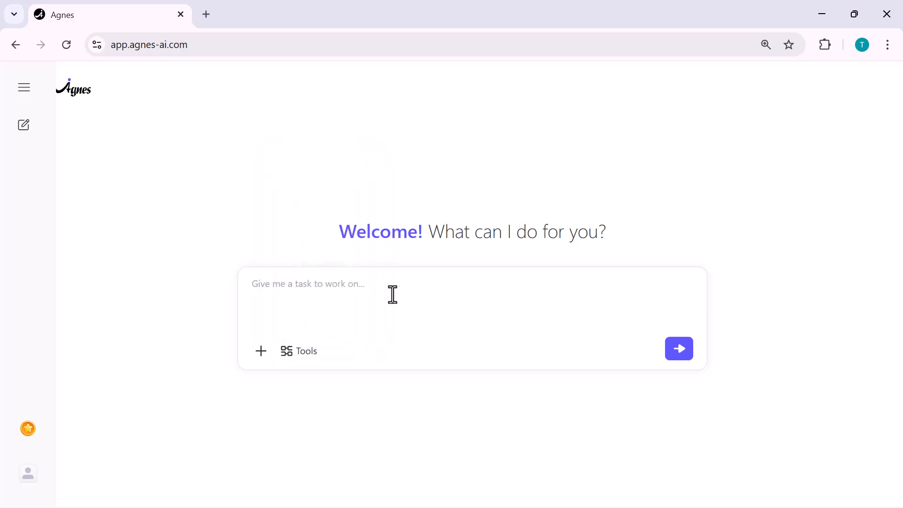
mouse_move(306, 351)
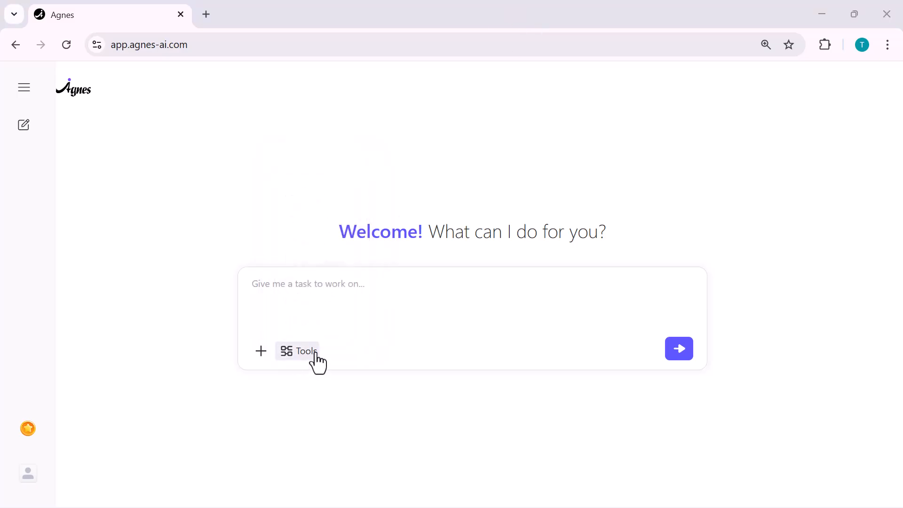
click(299, 351)
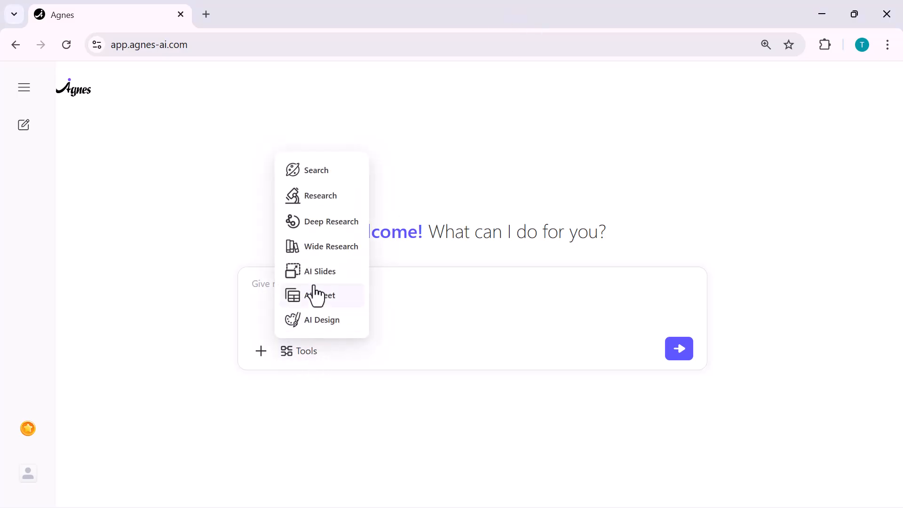
mouse_move(319, 271)
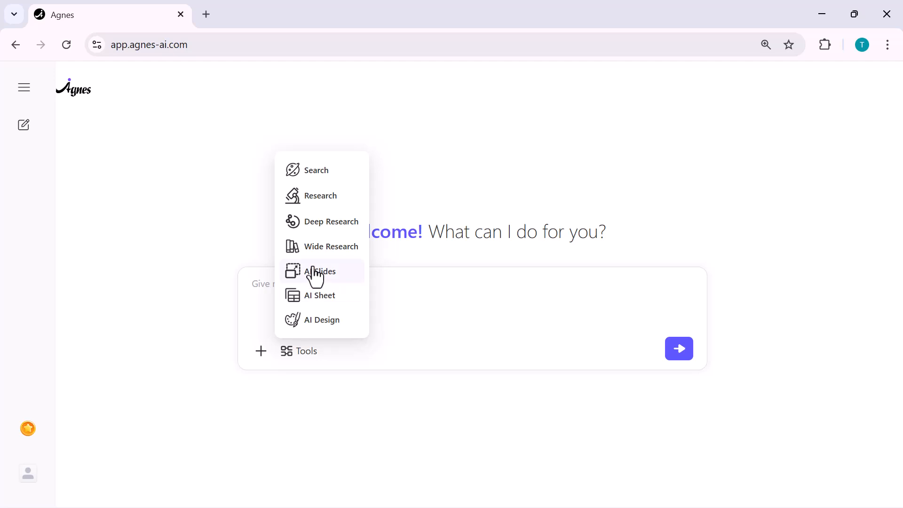
Request an AI Slides deck on 'Top 10 Sportswear Brands in Southeast Asia + Sales & Store Distribution'.
click(320, 272)
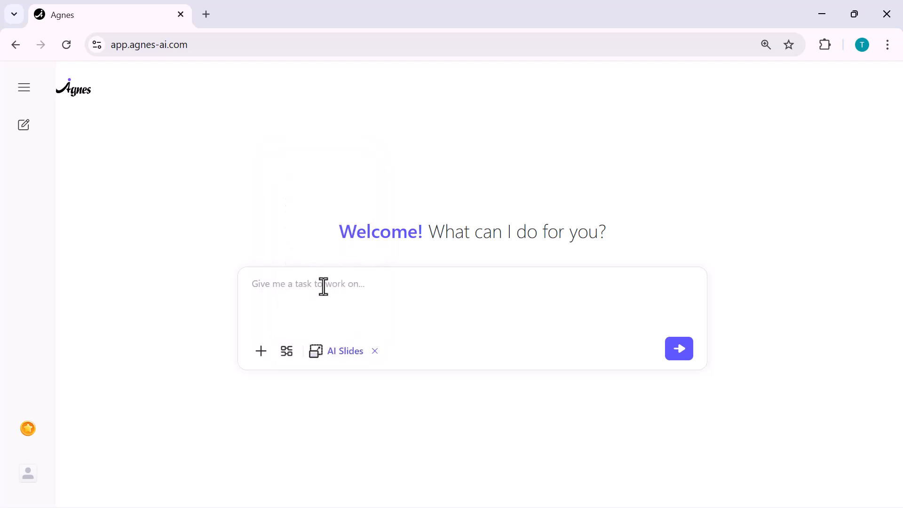
text("Top 10 Sportswear Brands in Southeast Asia + Sales & Store Distribution")
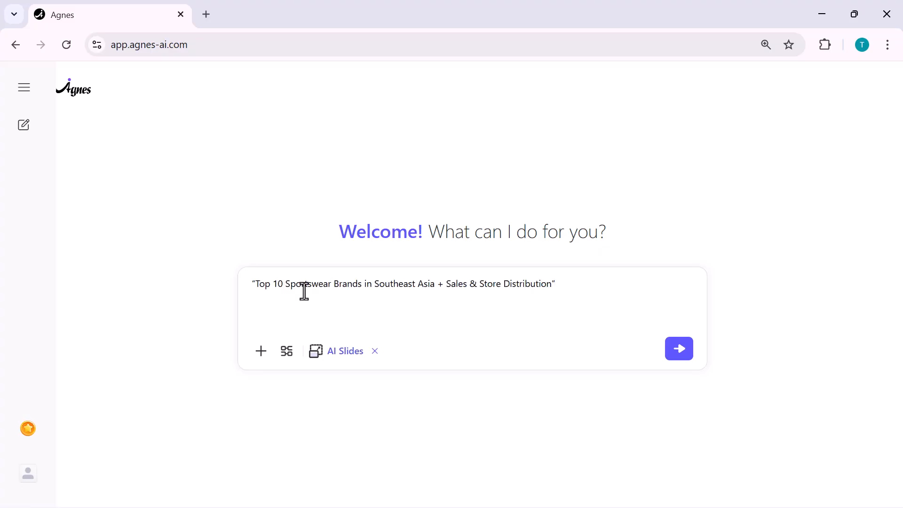
mouse_move(529, 288)
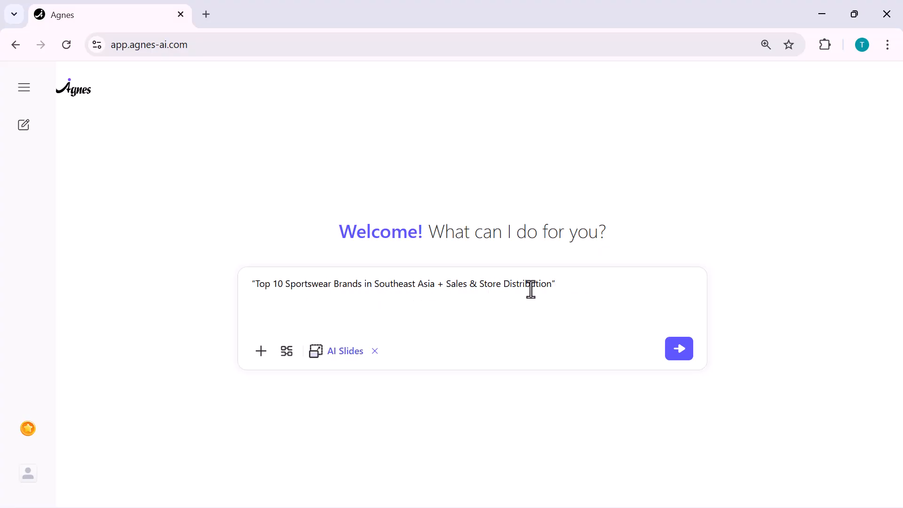
mouse_move(508, 294)
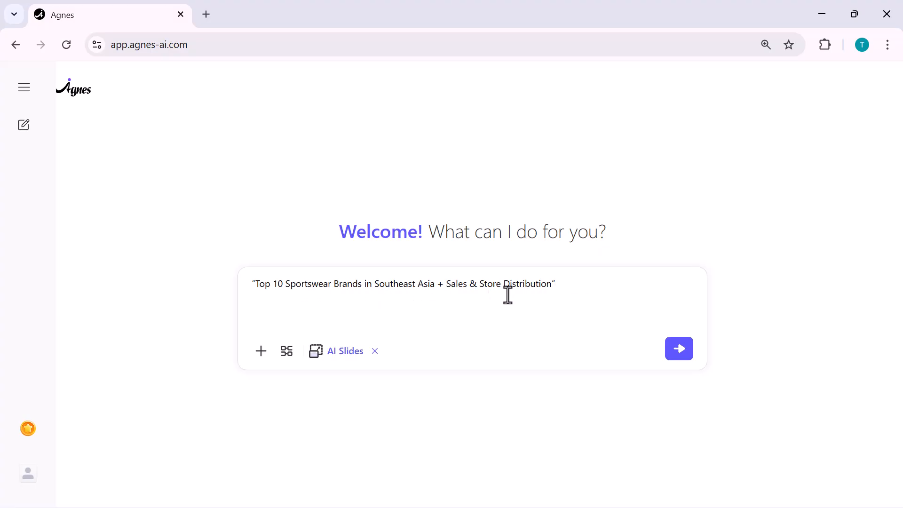
click(677, 348)
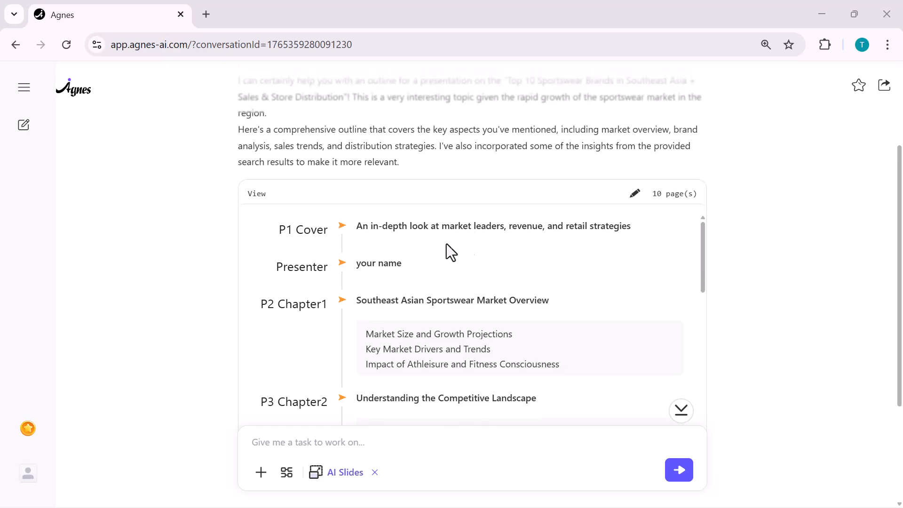
Review the ten-page outline from P1 Cover to P10 and approve it.
scroll(down, 3)
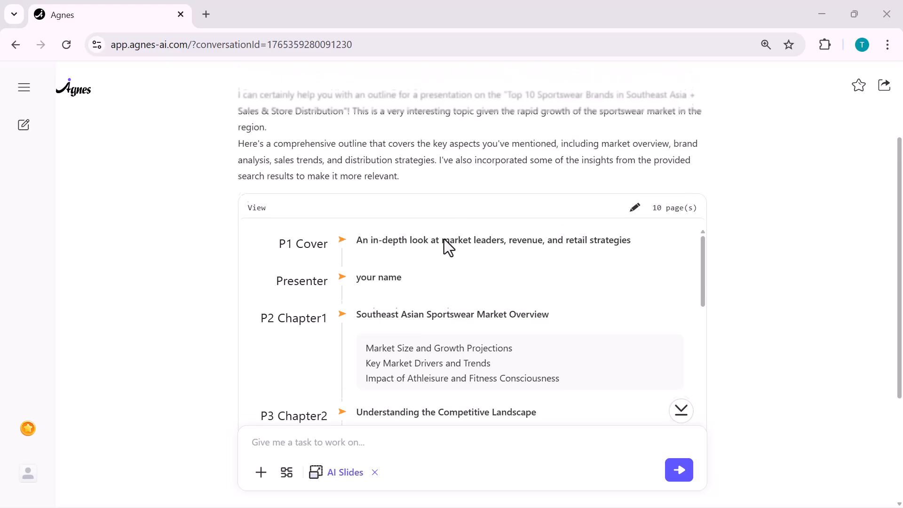
scroll(down, 3)
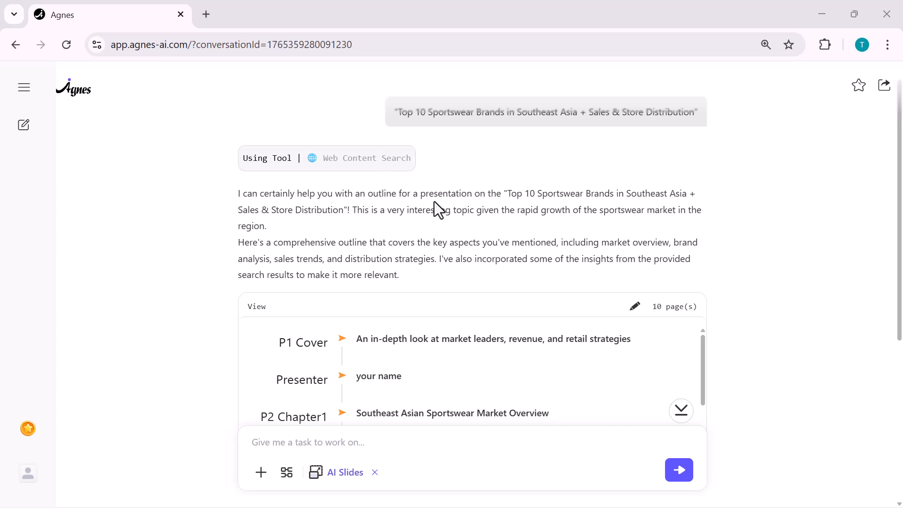
mouse_move(548, 212)
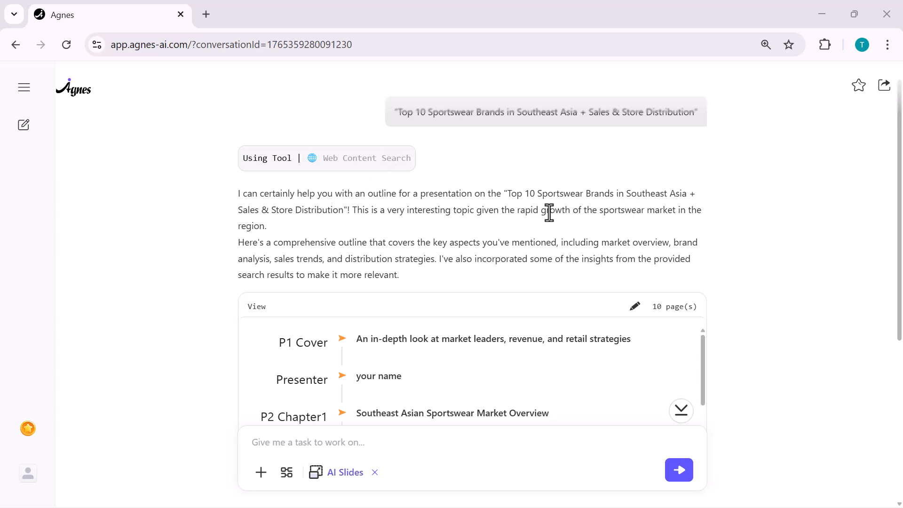
mouse_move(480, 266)
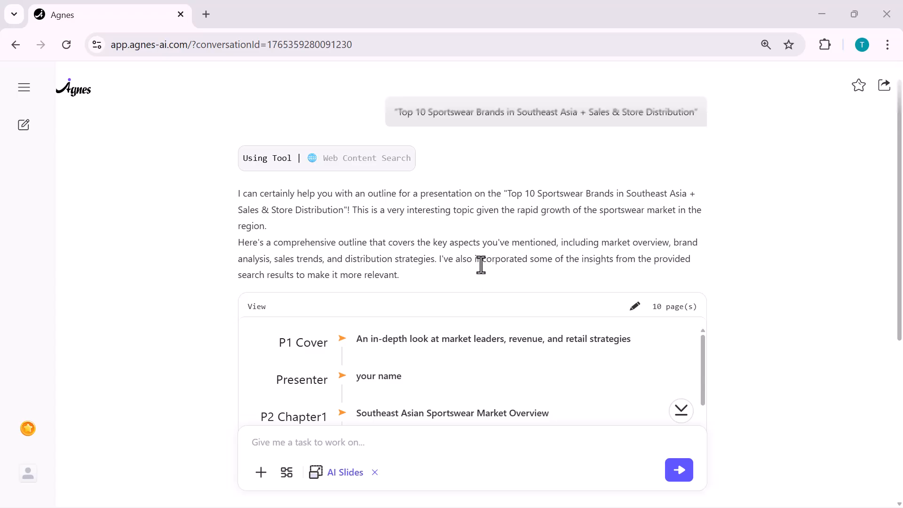
scroll(down, 3)
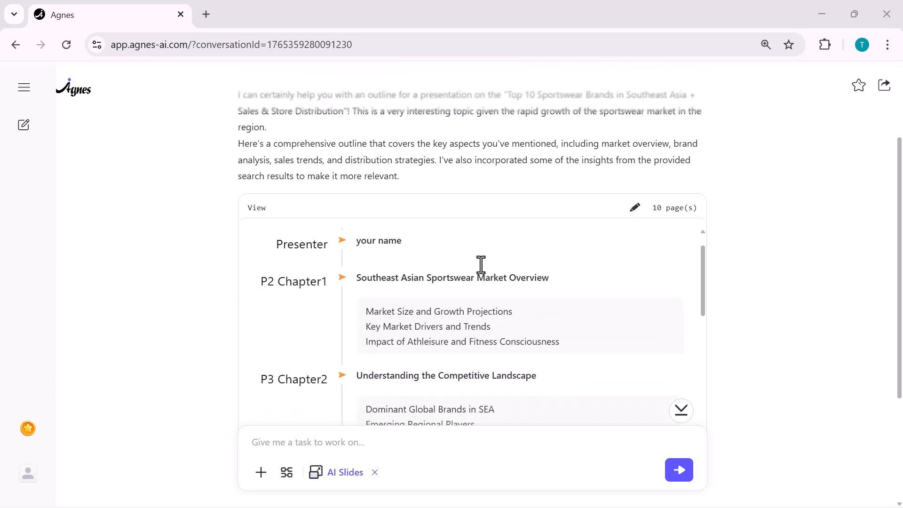
scroll(down, 3)
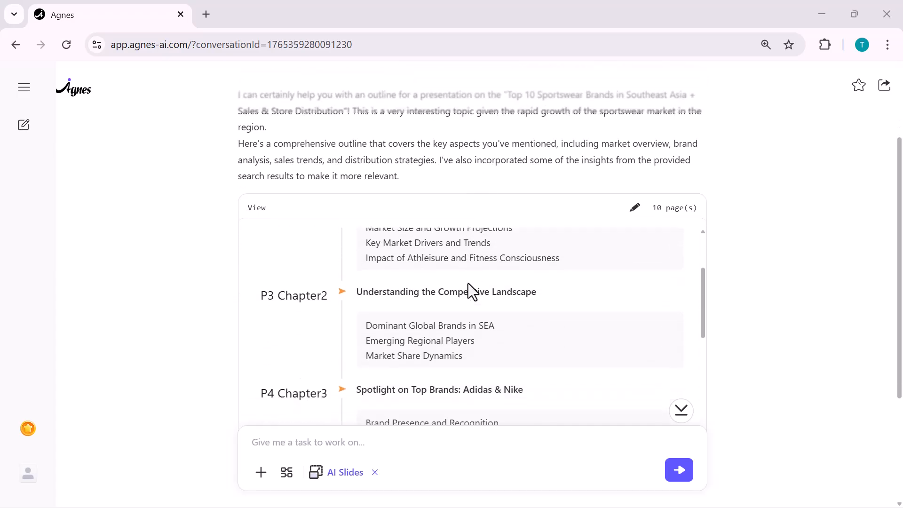
scroll(down, 3)
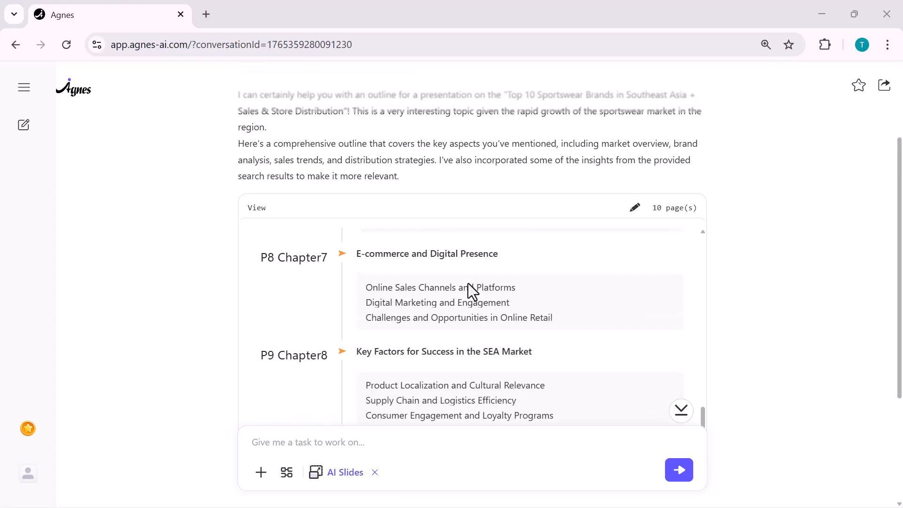
scroll(down, 3)
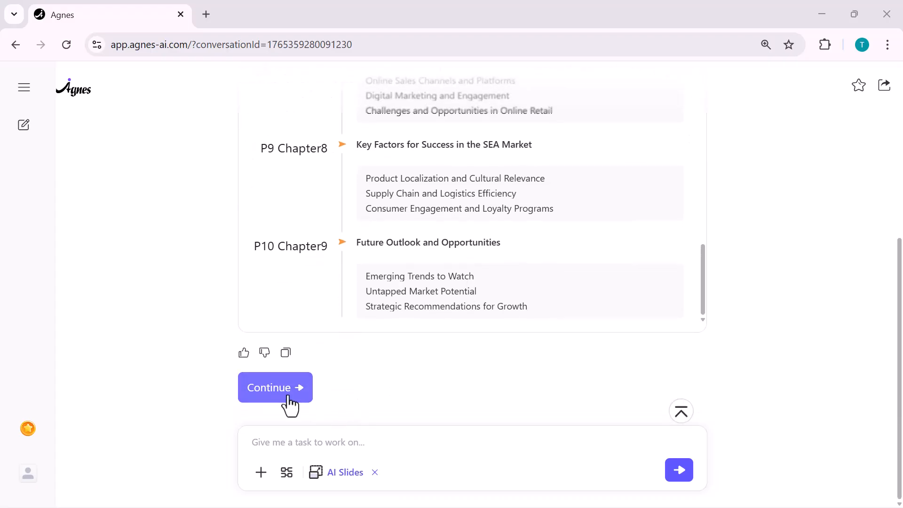
click(274, 387)
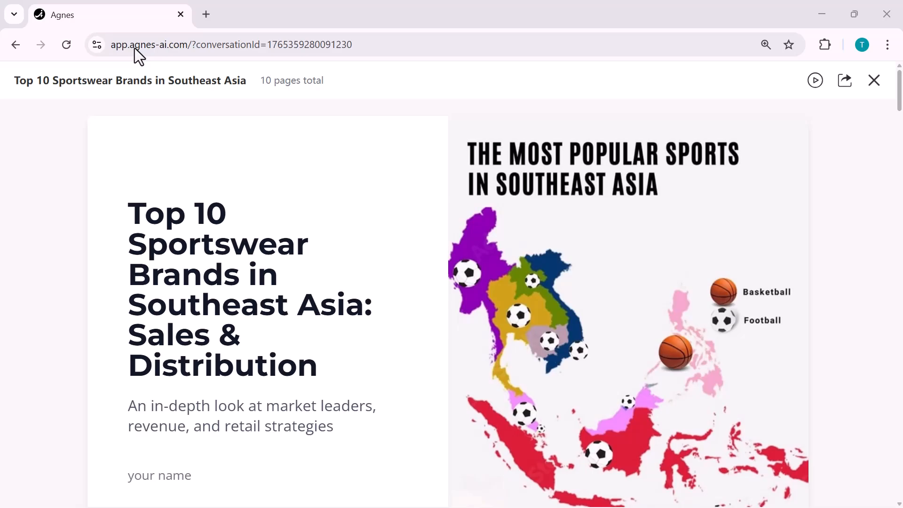
Scroll the preview through the cover, market overview, competitive landscape and brand pages.
scroll(down, 3)
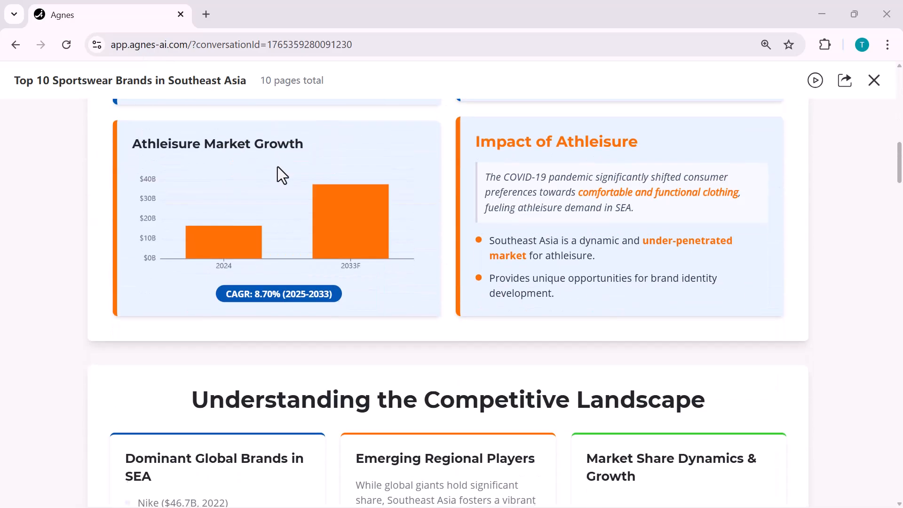
scroll(down, 3)
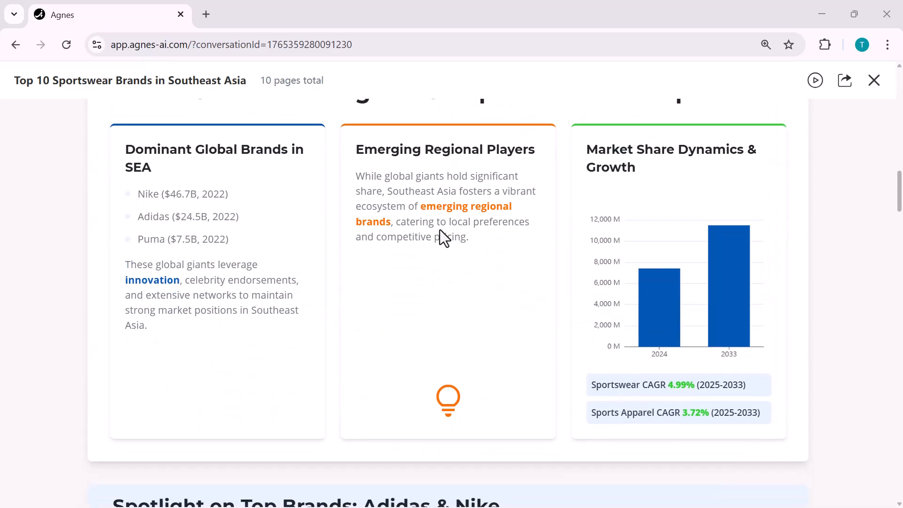
scroll(down, 3)
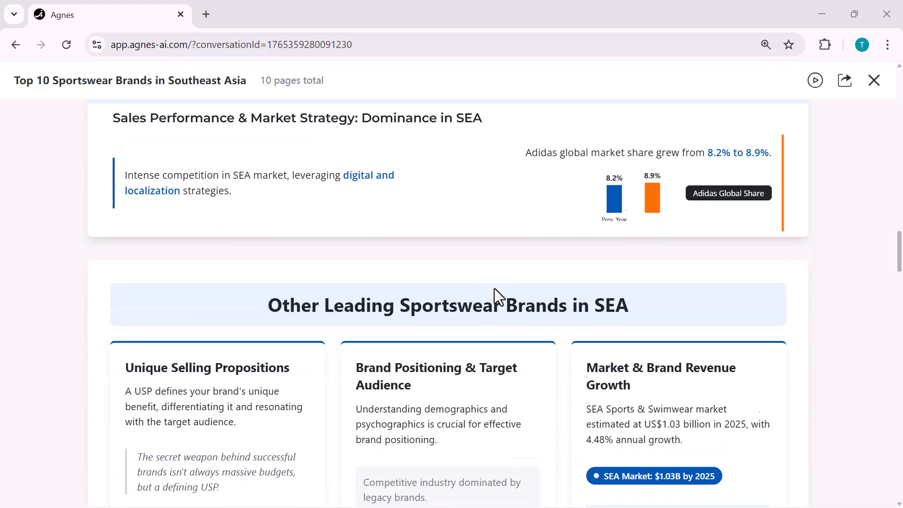
scroll(down, 3)
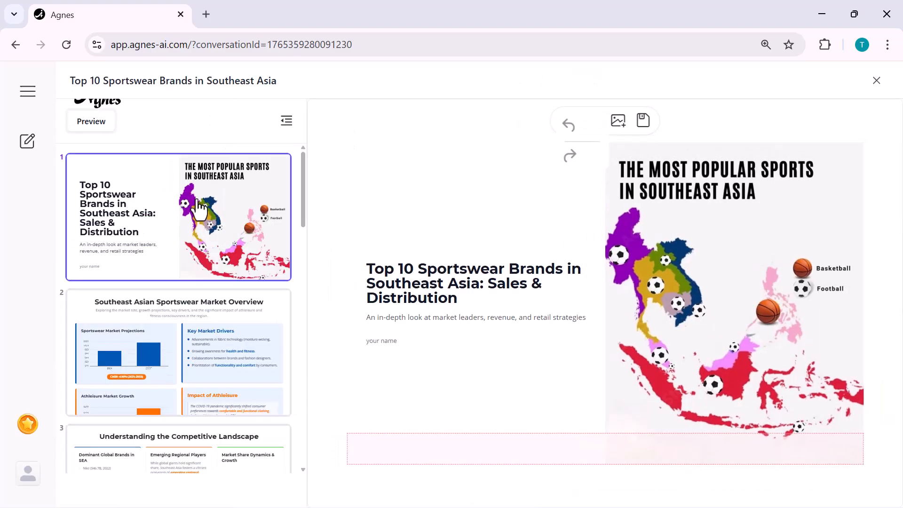
mouse_move(245, 190)
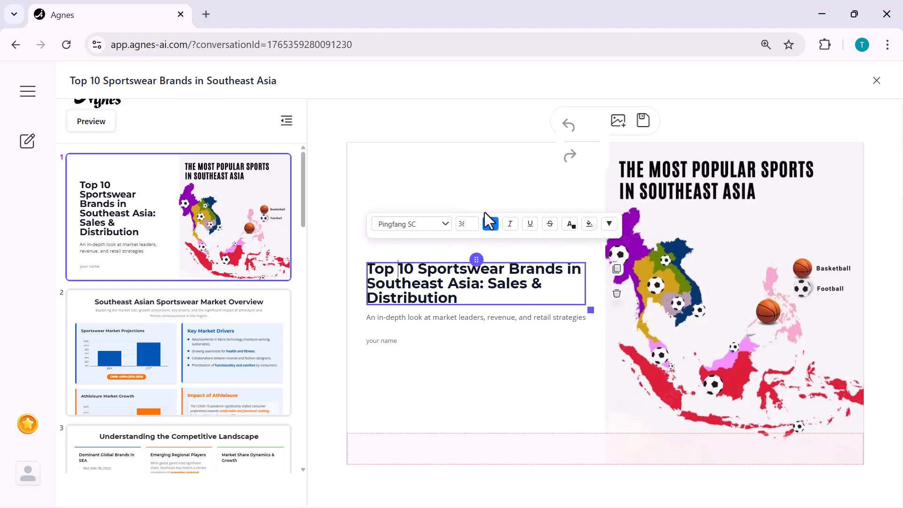
Enlarge the cover title and turn off its bold, leaving it italic.
click(474, 220)
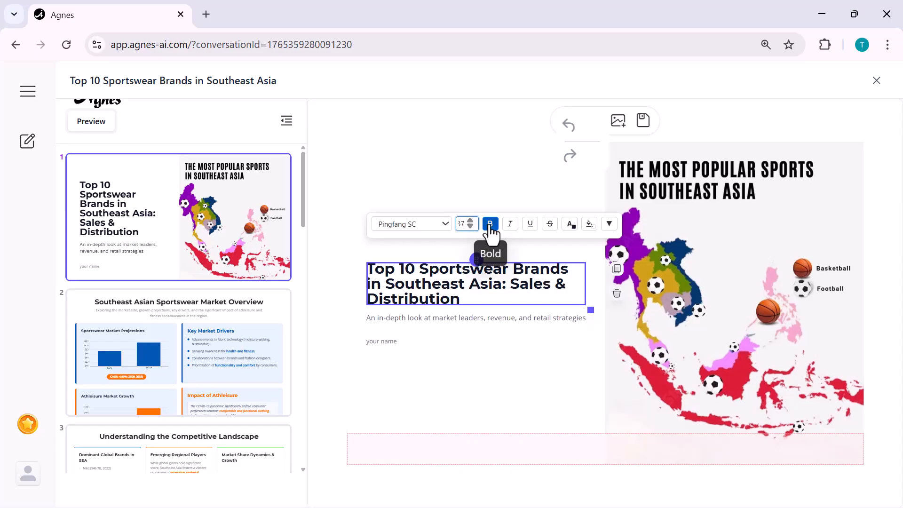
mouse_move(510, 224)
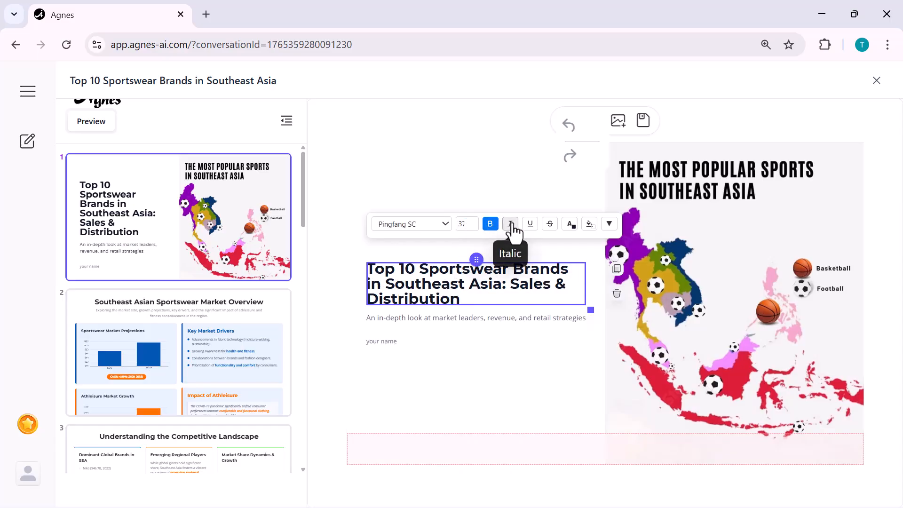
click(509, 224)
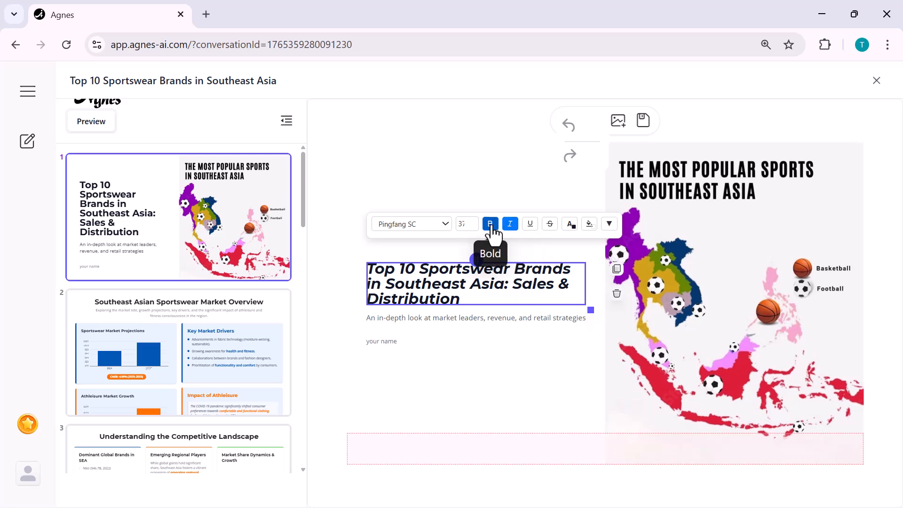
click(489, 223)
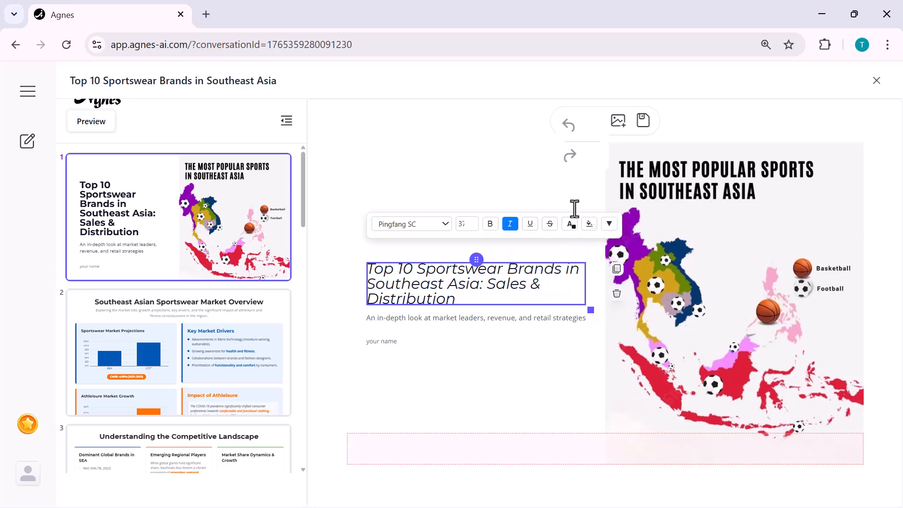
mouse_move(618, 121)
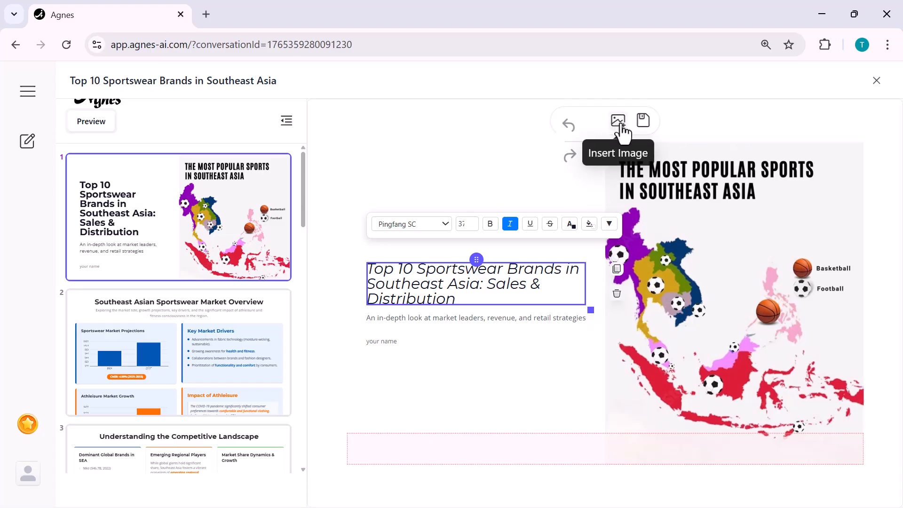
Insert the Eiffel Tower photo pexels-jarod-17164125 and shrink it beside the map.
click(617, 120)
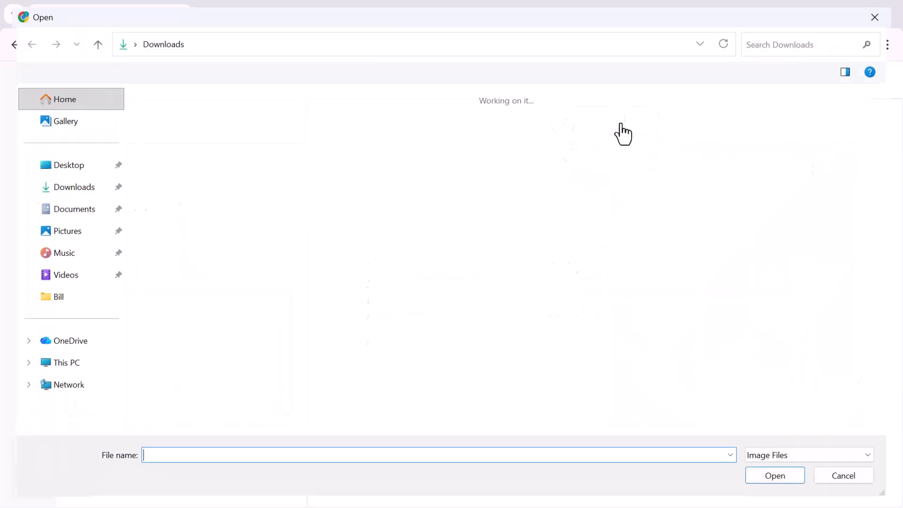
click(841, 224)
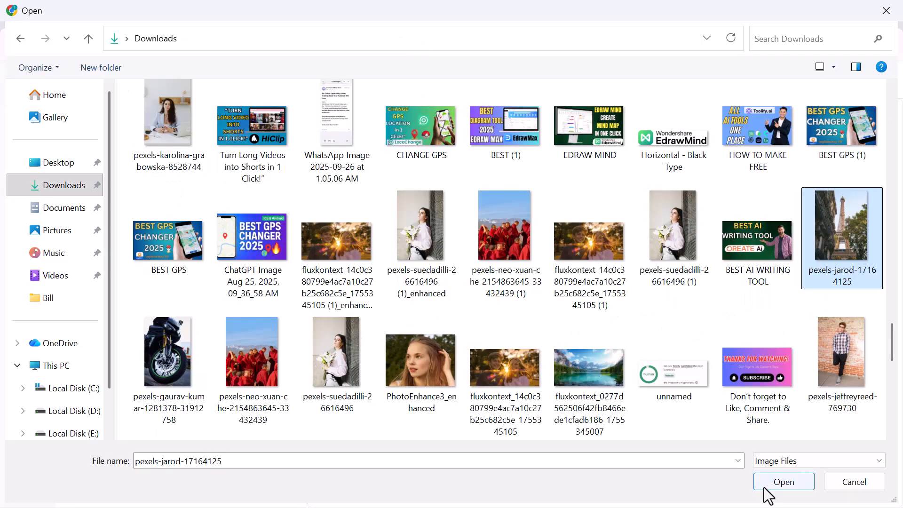
click(782, 481)
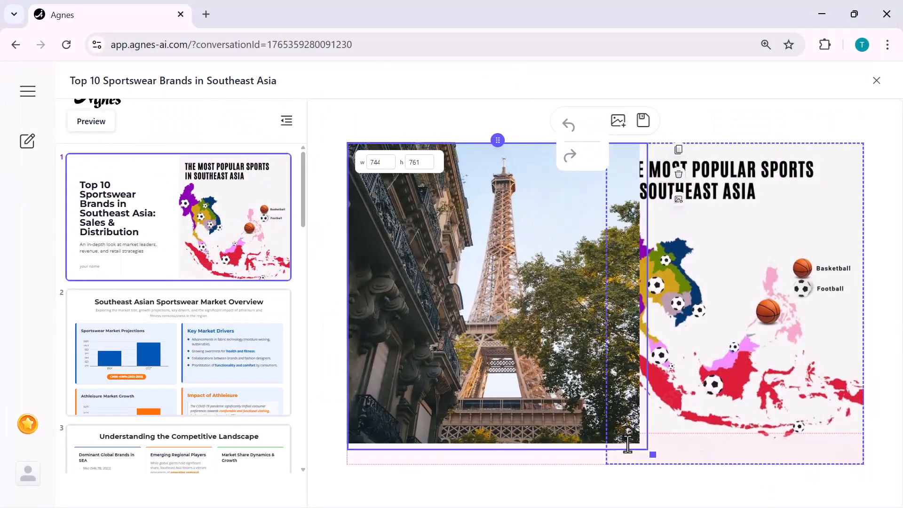
drag(652, 454, 600, 438)
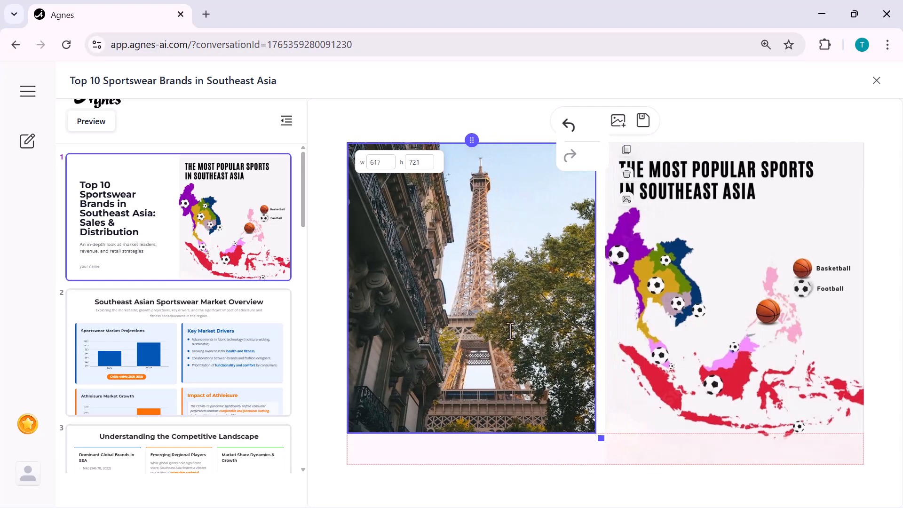
mouse_move(551, 214)
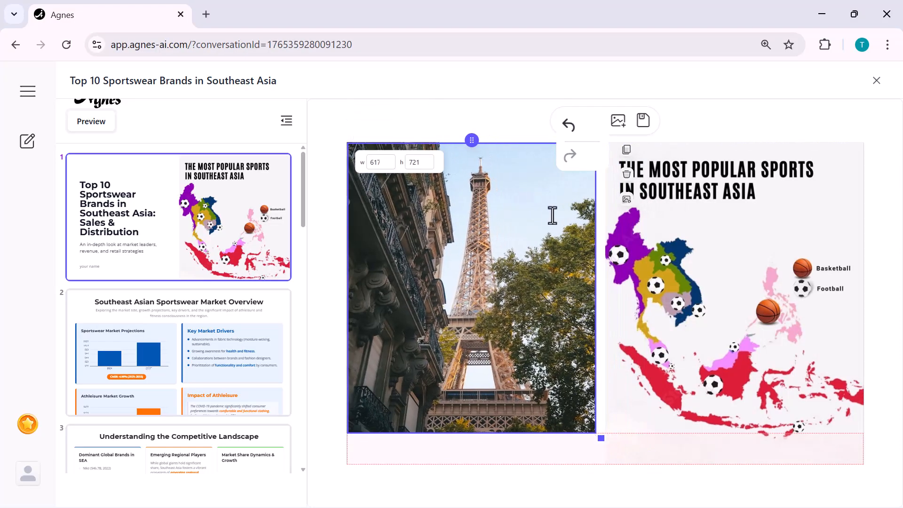
mouse_move(645, 194)
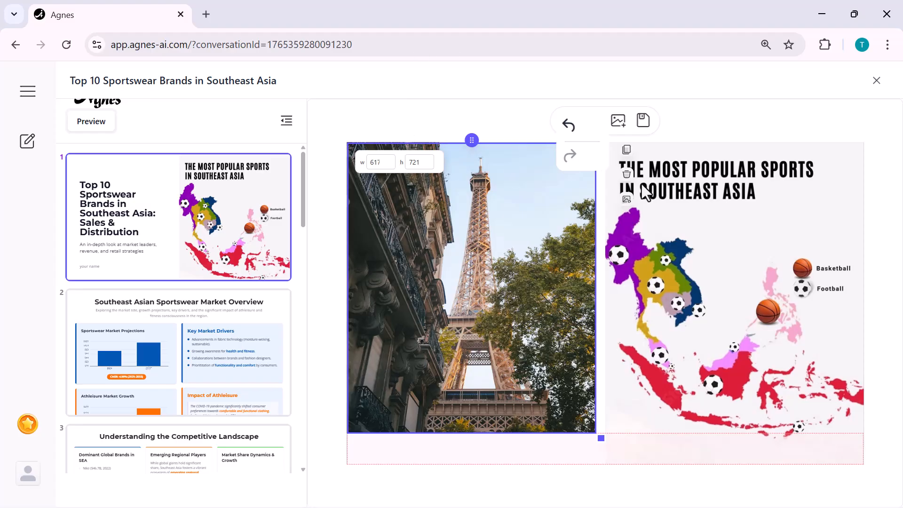
click(512, 86)
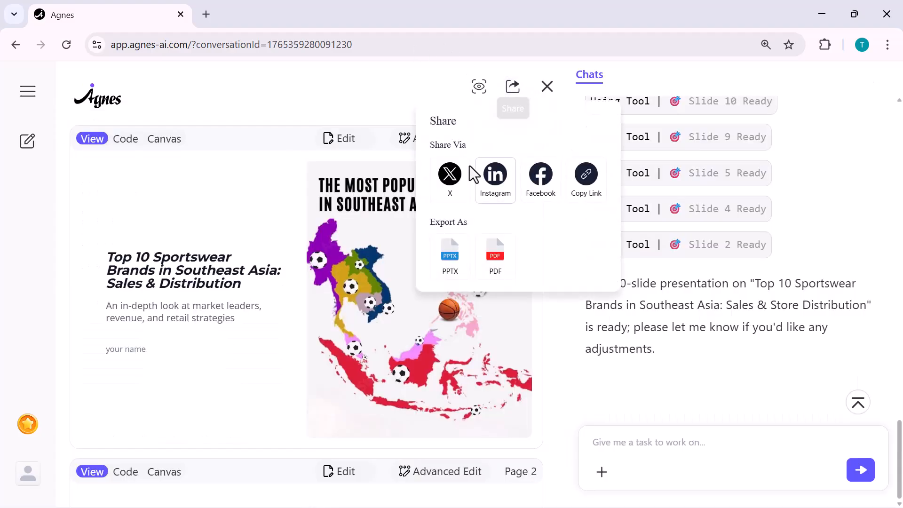
mouse_move(537, 186)
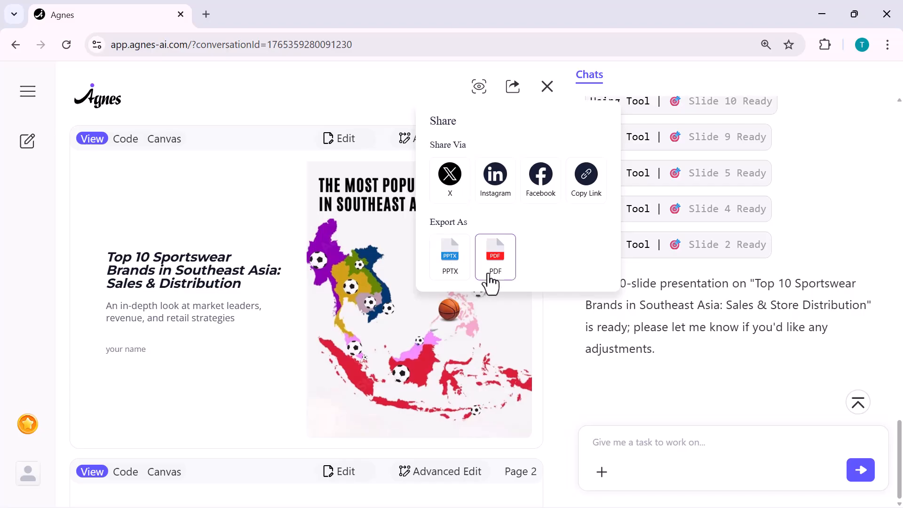
Export the sportswear deck as a PDF, then begin a new chat.
click(450, 257)
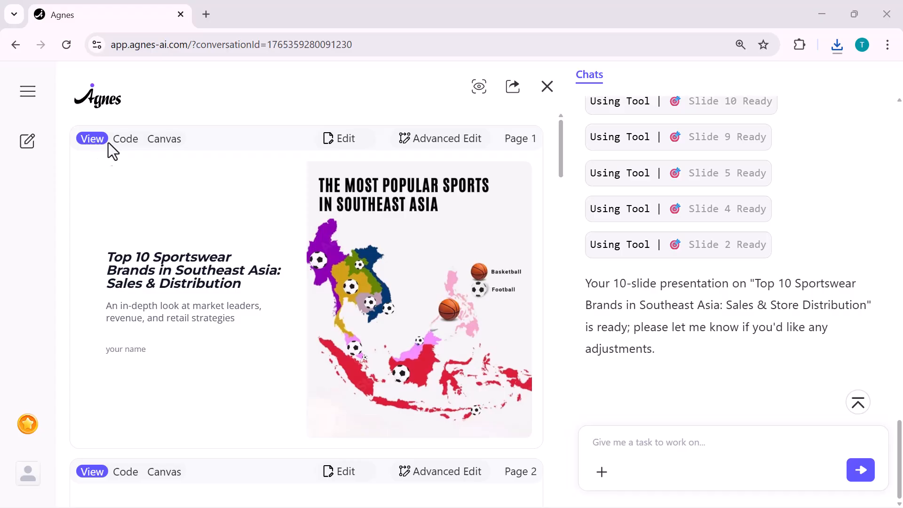
click(124, 138)
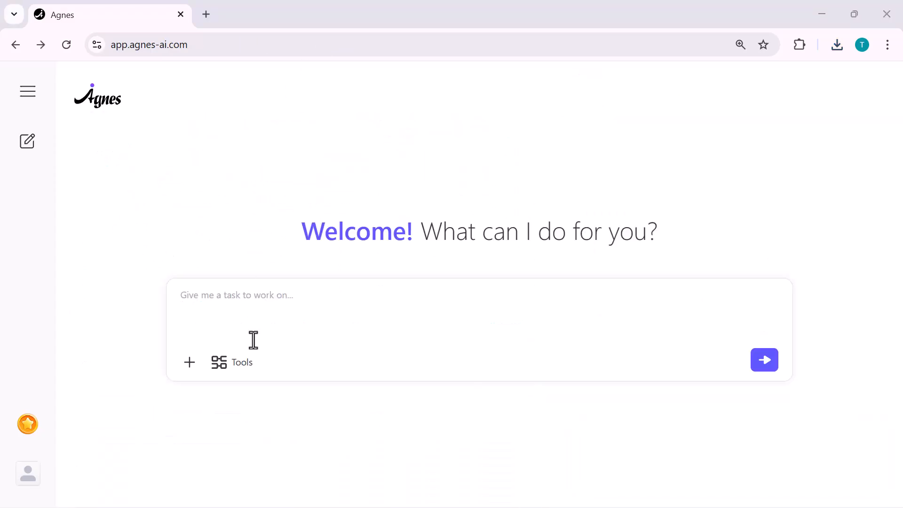
In AI Sheet mode, request 'Global Smartphone Sales Data (Last 3 Years)', then 'make a sheet report'.
click(232, 362)
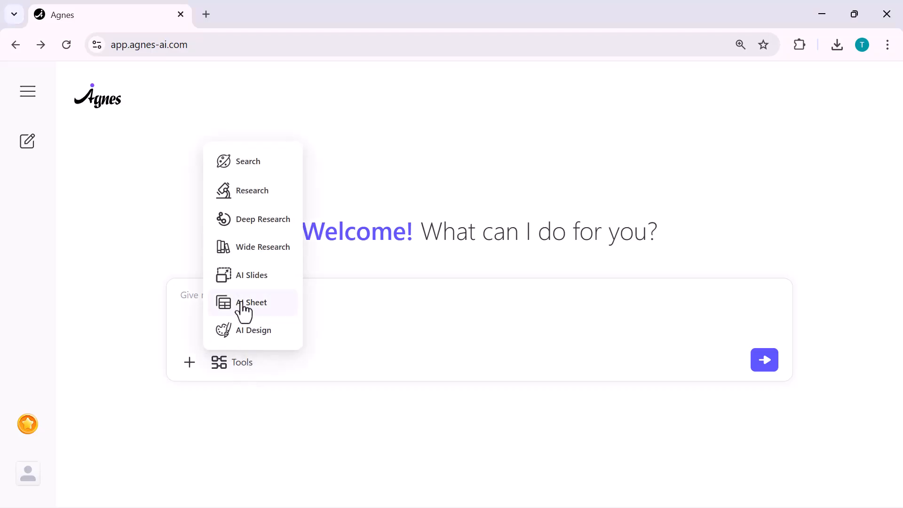
click(252, 302)
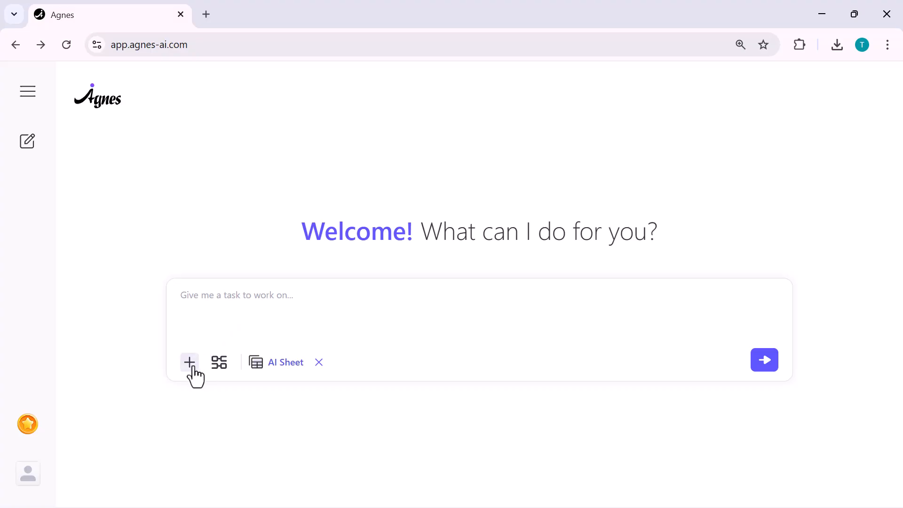
text("Global Smartphone Sales Data (Last 3 Years)")
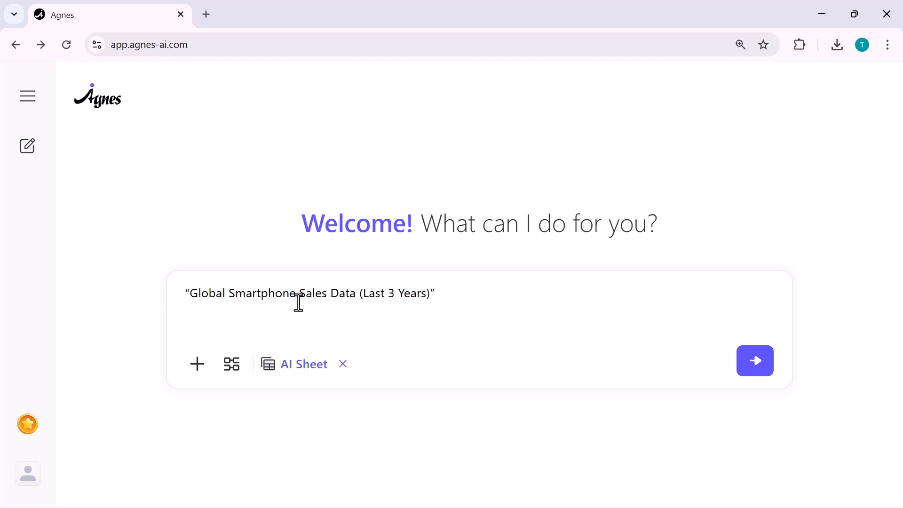
click(754, 361)
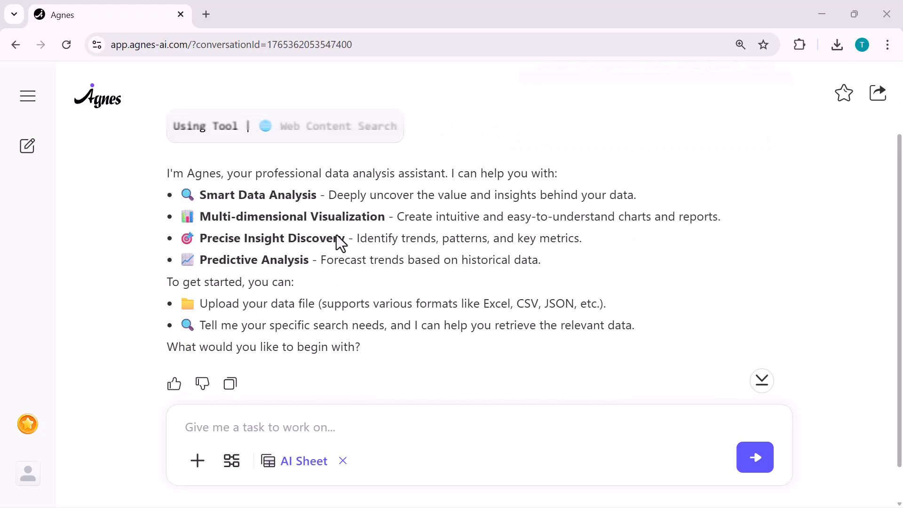
text(make a sheet report)
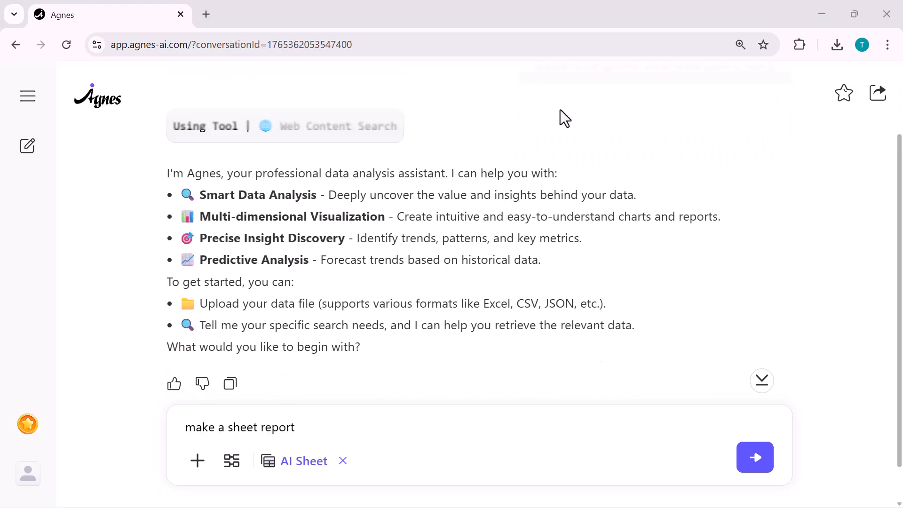
click(754, 456)
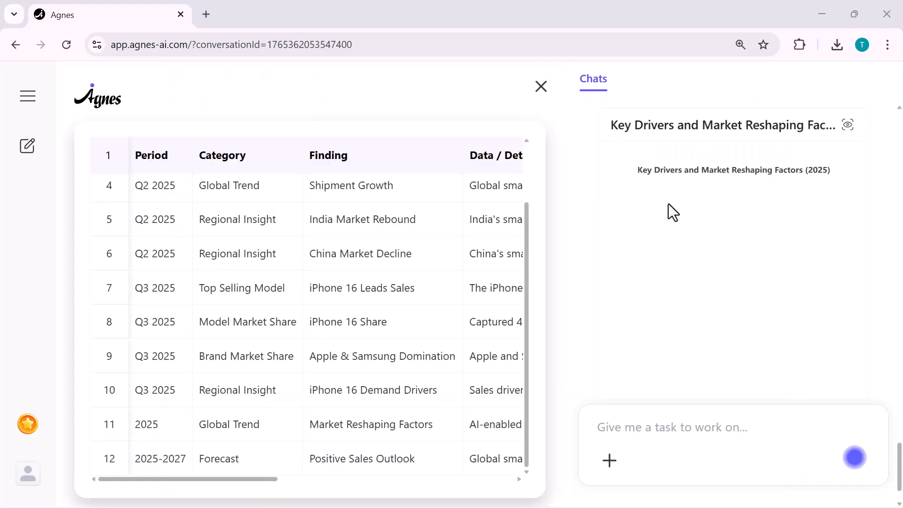
Scroll through the smartphone findings table and regional market charts.
scroll(down, 3)
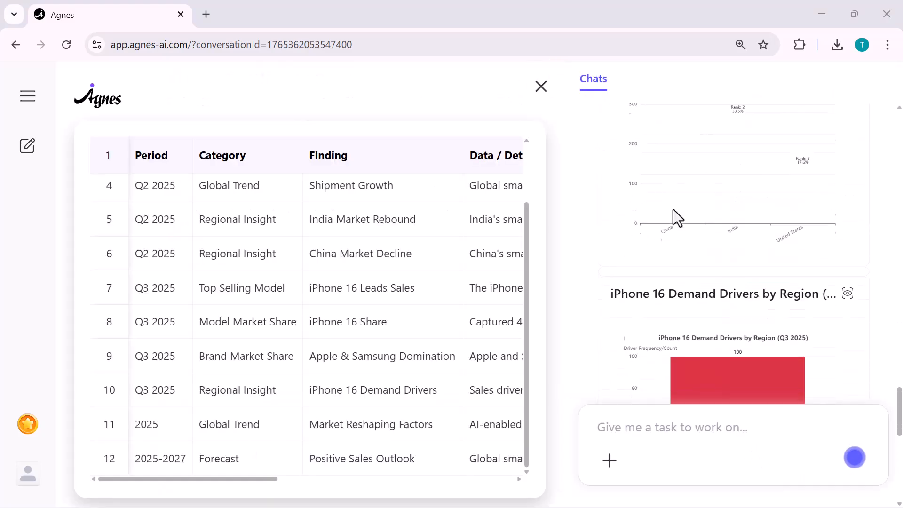
scroll(down, 3)
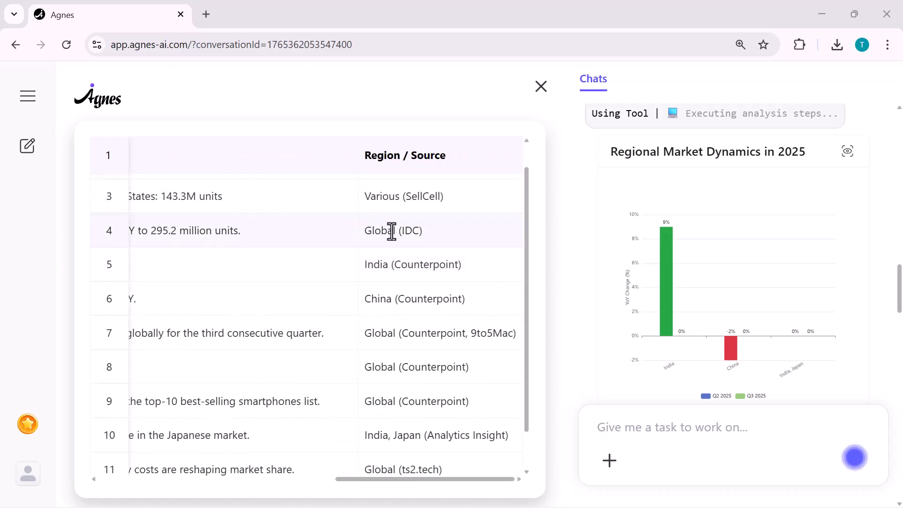
scroll(down, 3)
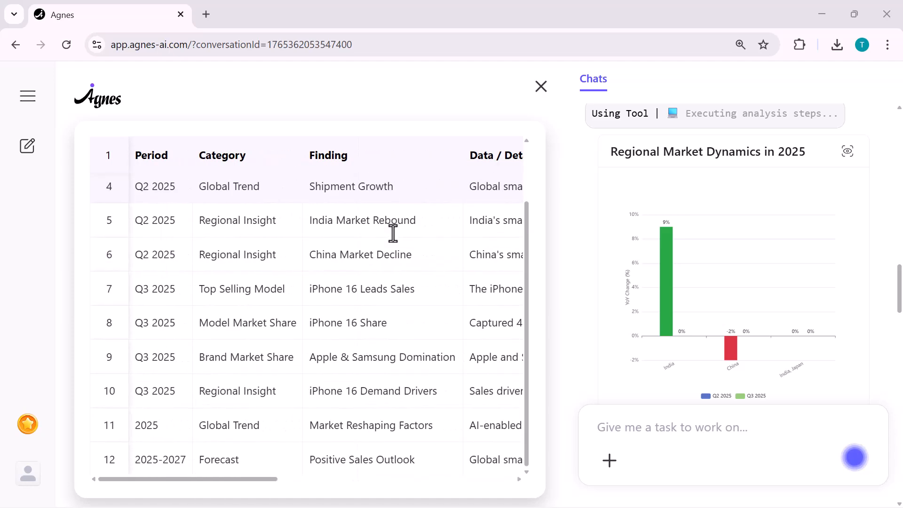
mouse_move(240, 408)
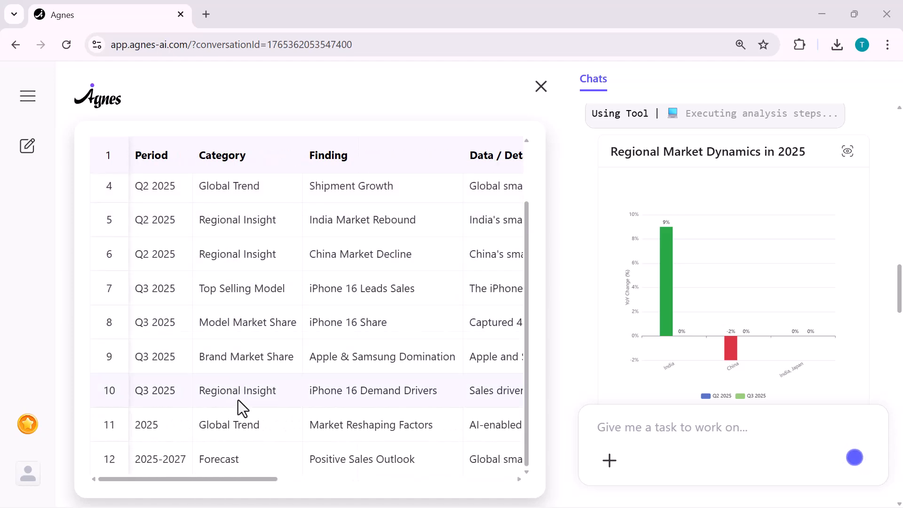
mouse_move(367, 304)
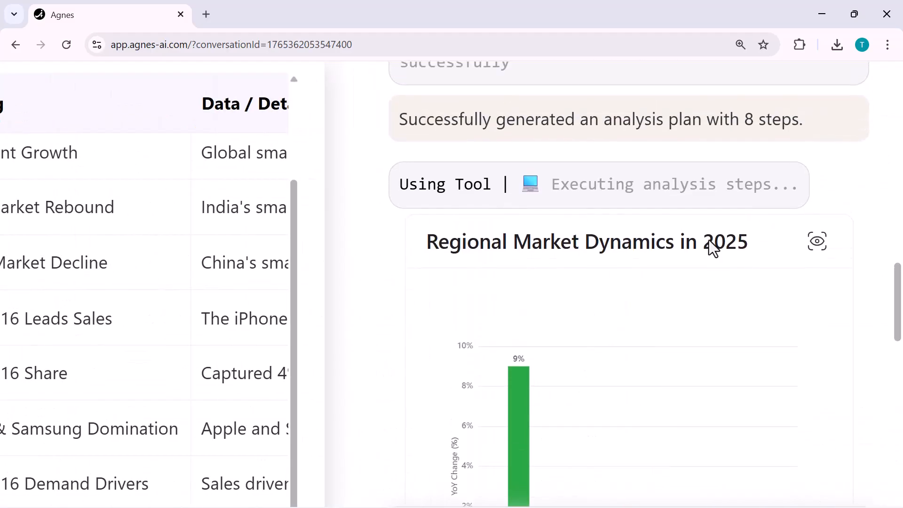
mouse_move(816, 241)
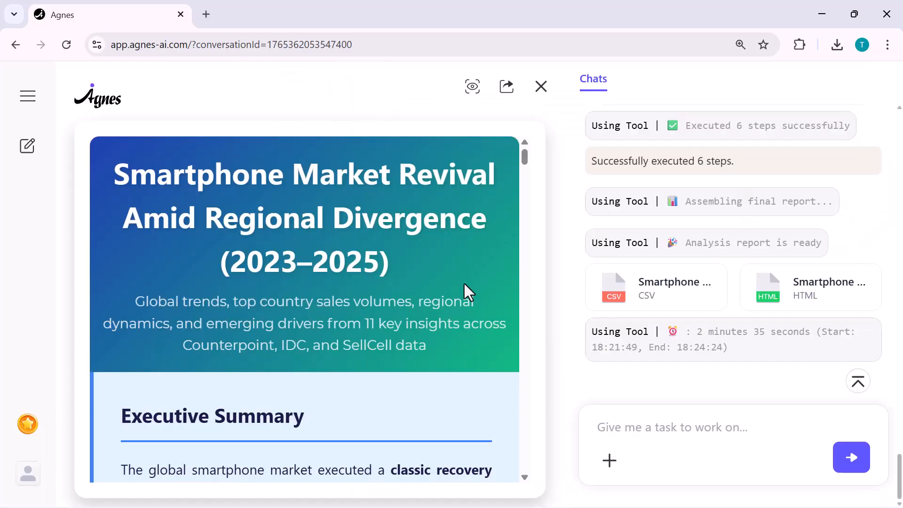
Scroll past the bar chart, Key Findings, Deep Analysis and Core Conclusions to the data table.
scroll(down, 3)
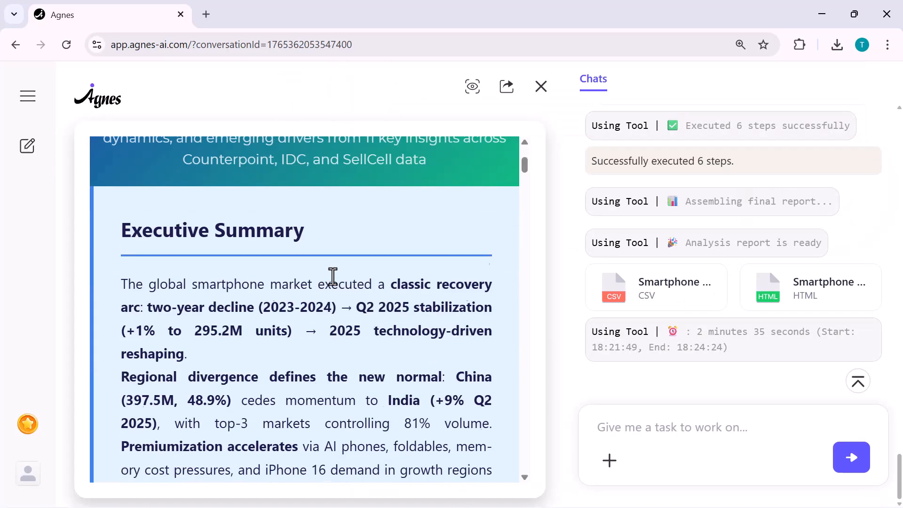
scroll(down, 3)
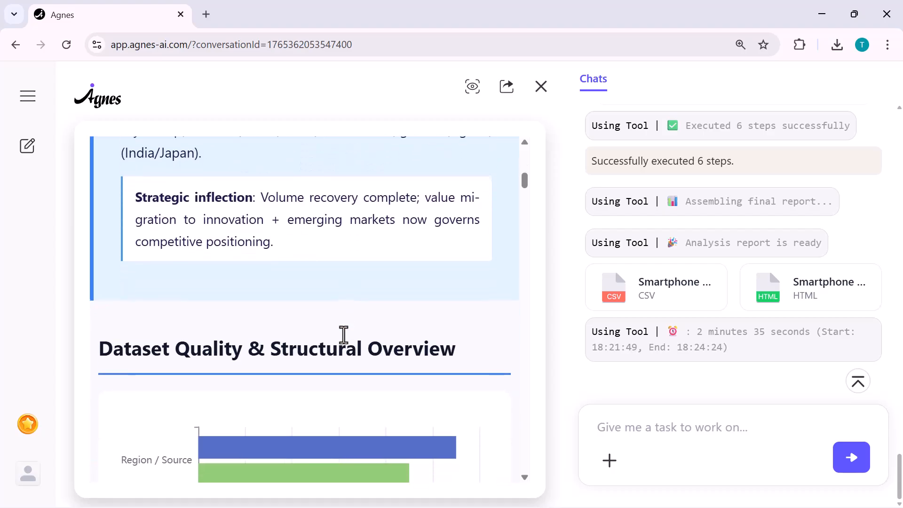
scroll(down, 3)
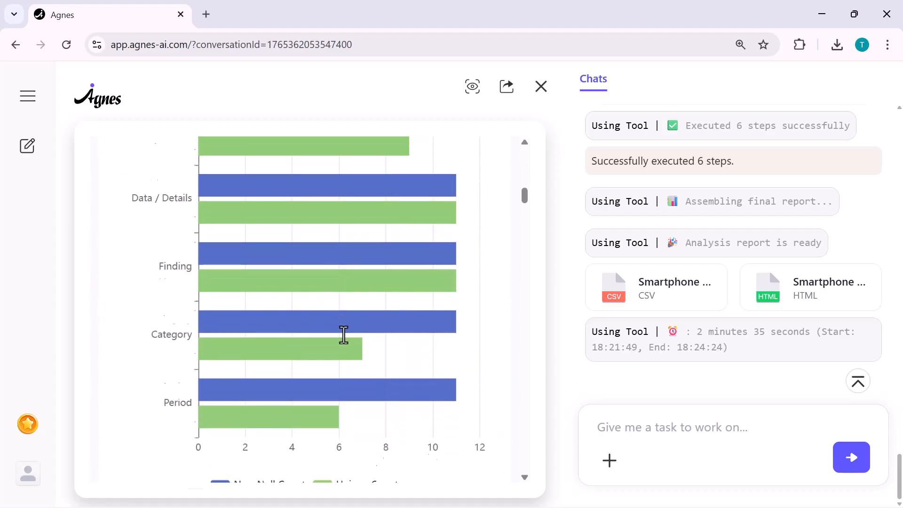
scroll(down, 3)
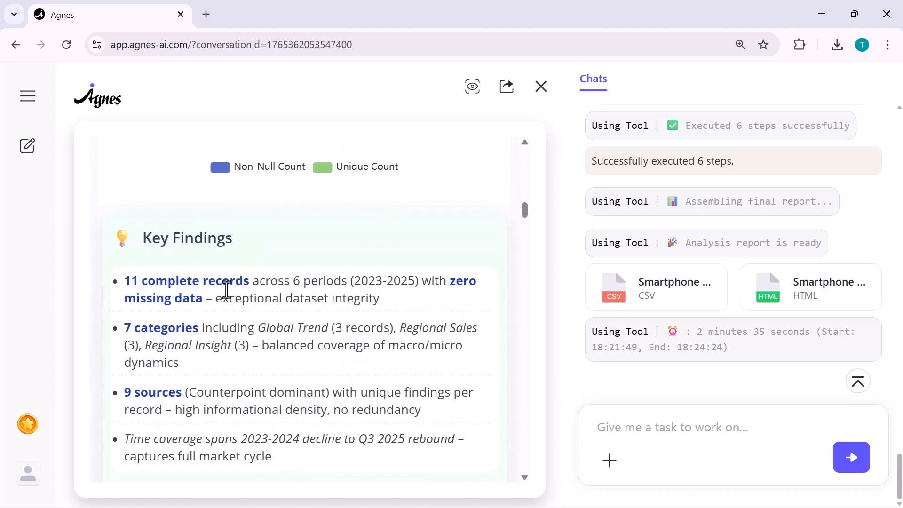
scroll(down, 3)
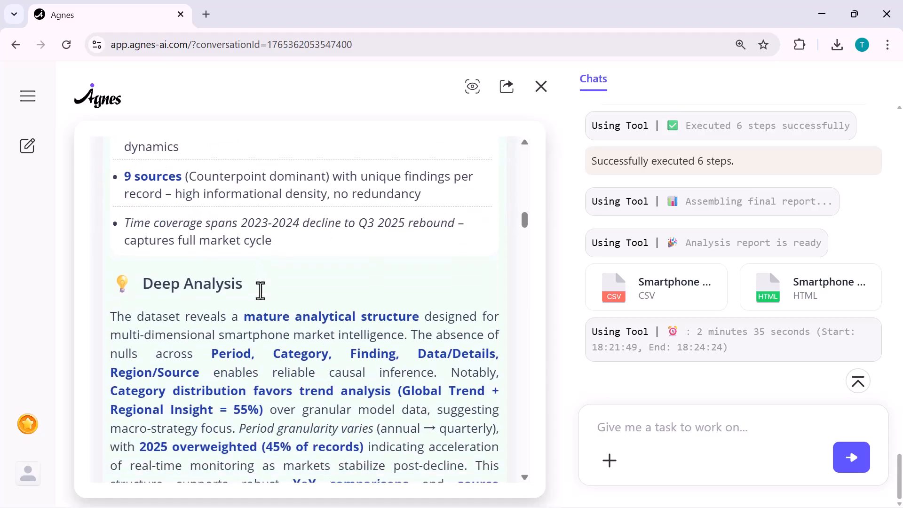
scroll(down, 3)
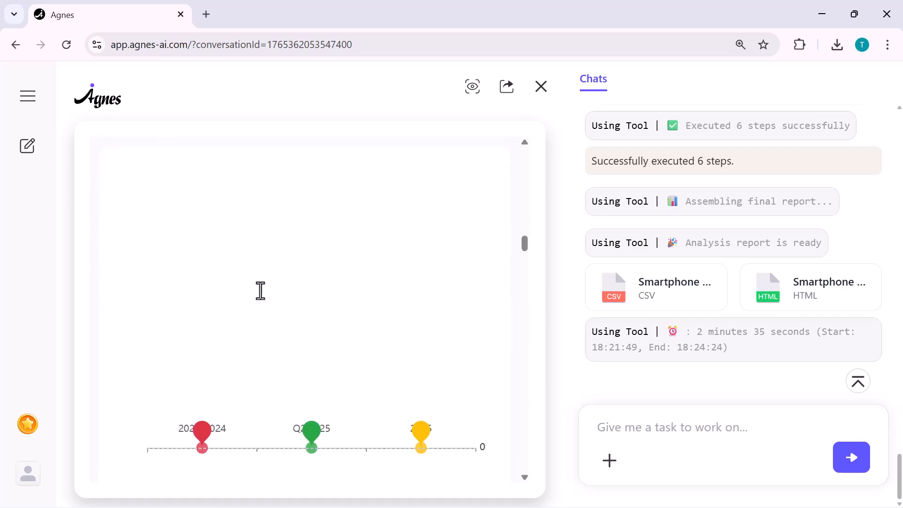
scroll(down, 3)
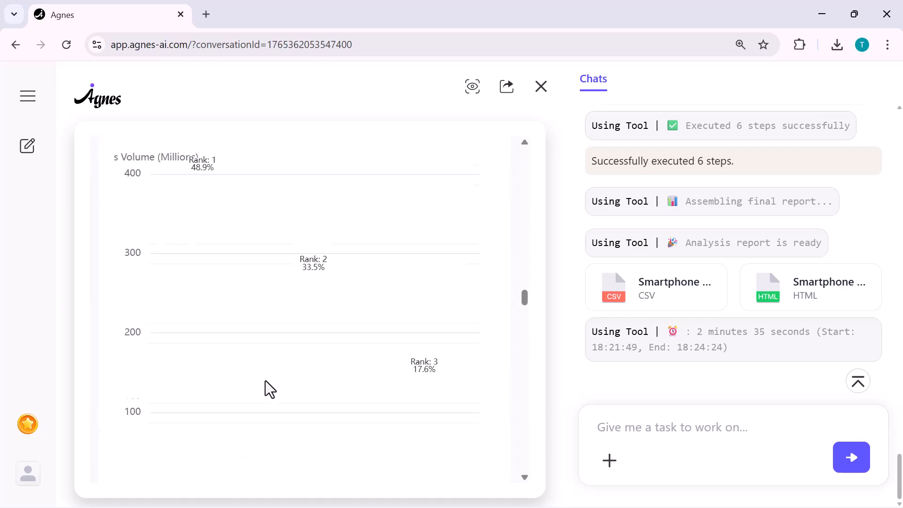
scroll(down, 3)
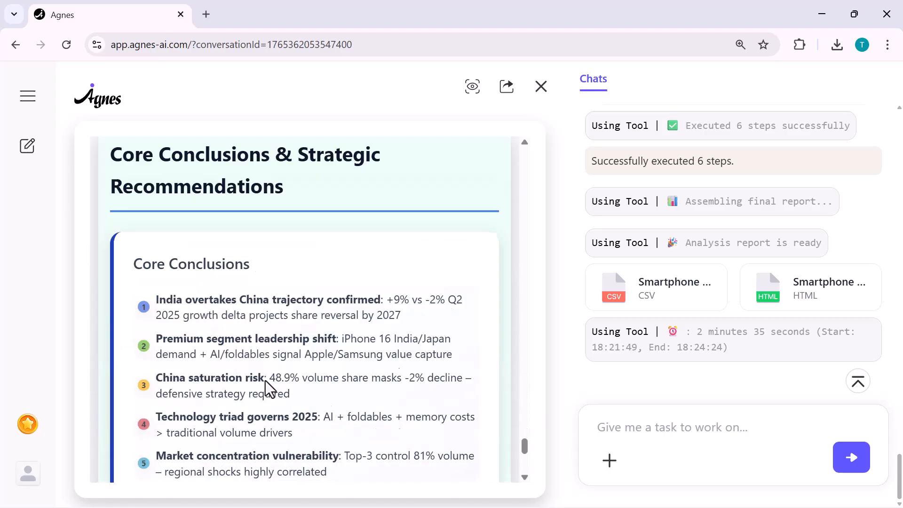
scroll(down, 3)
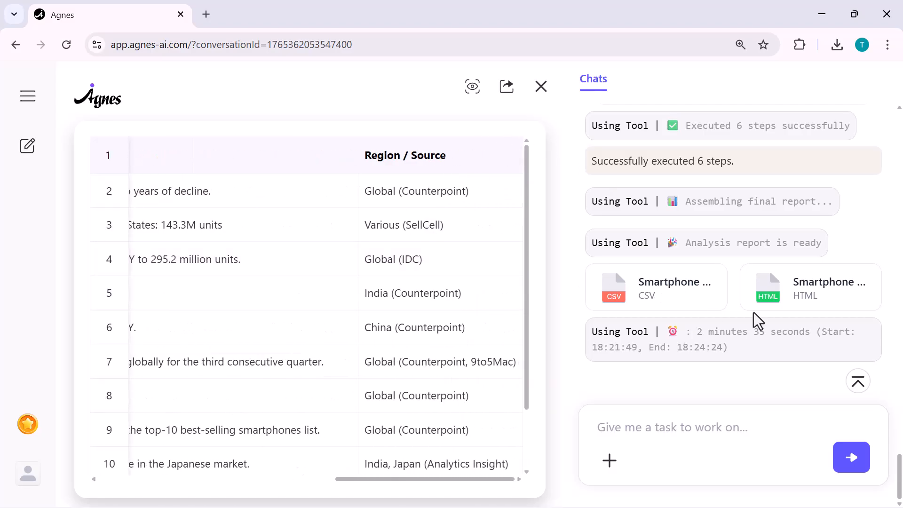
Open the HTML smartphone report, review its Share/Export options, and scroll through it.
click(808, 287)
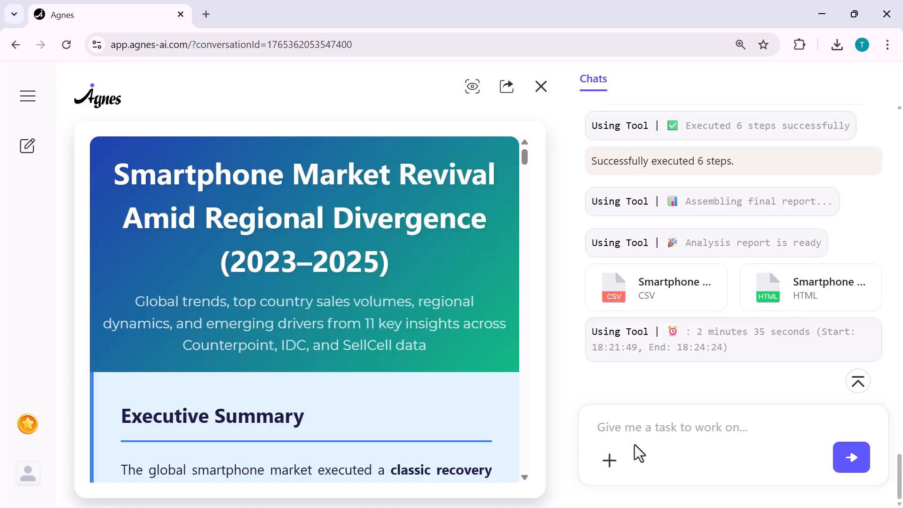
click(505, 86)
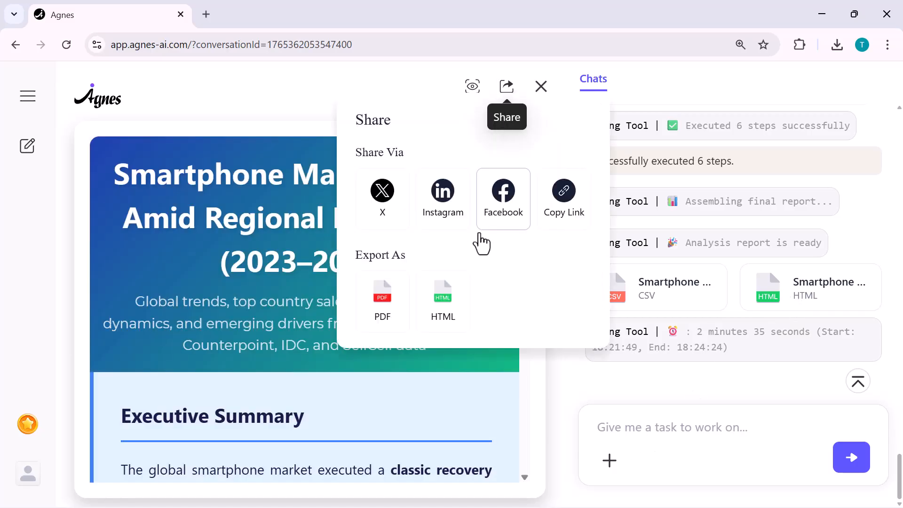
mouse_move(382, 300)
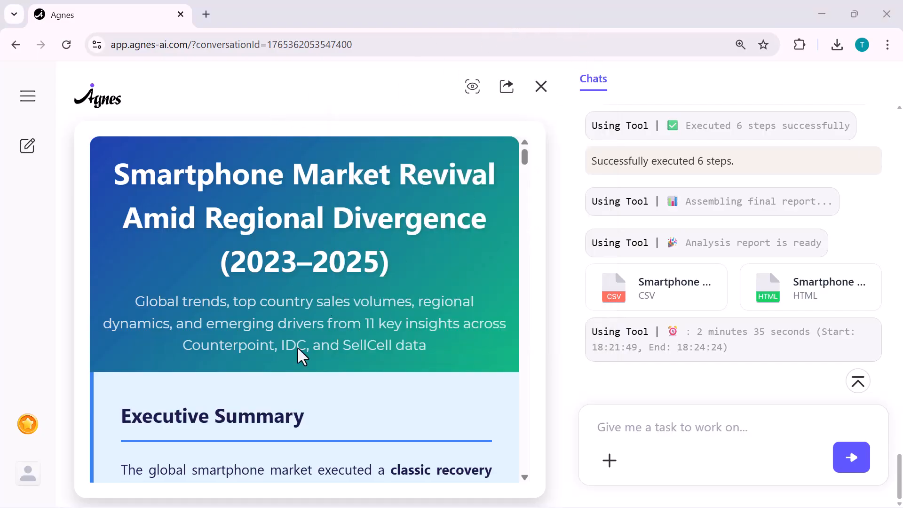
scroll(down, 3)
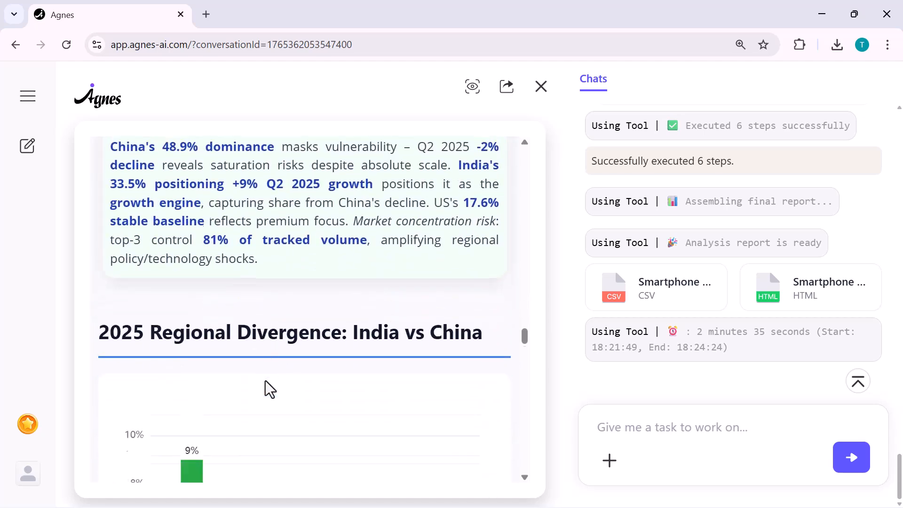
scroll(down, 3)
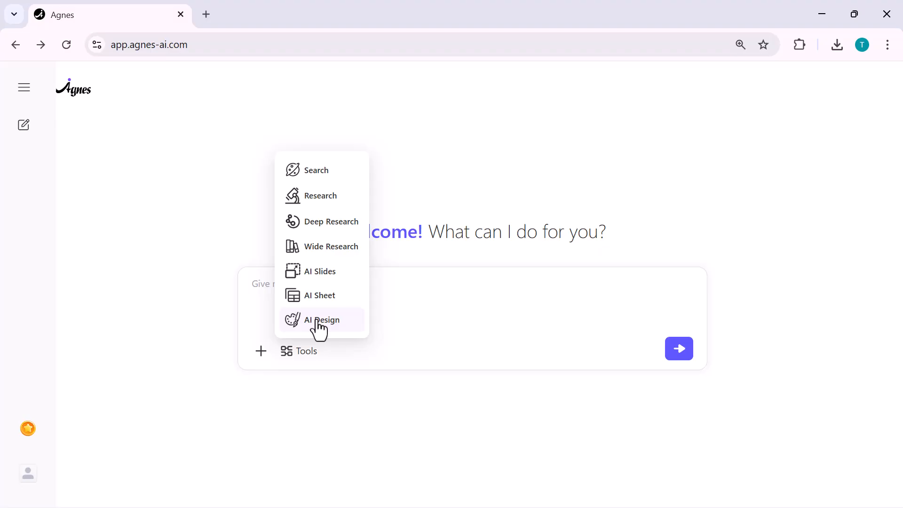
Send an AI Design request: 'Make a comic-style character working on a laptop.'.
click(321, 319)
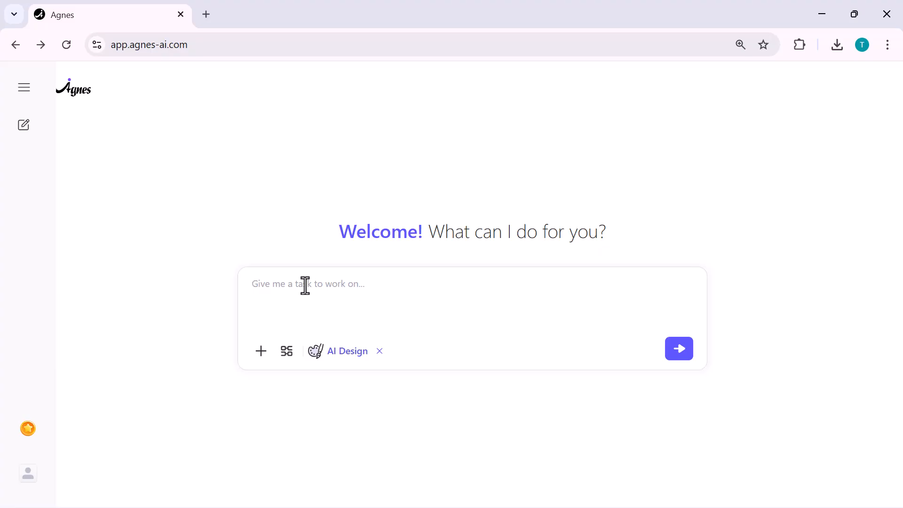
click(307, 283)
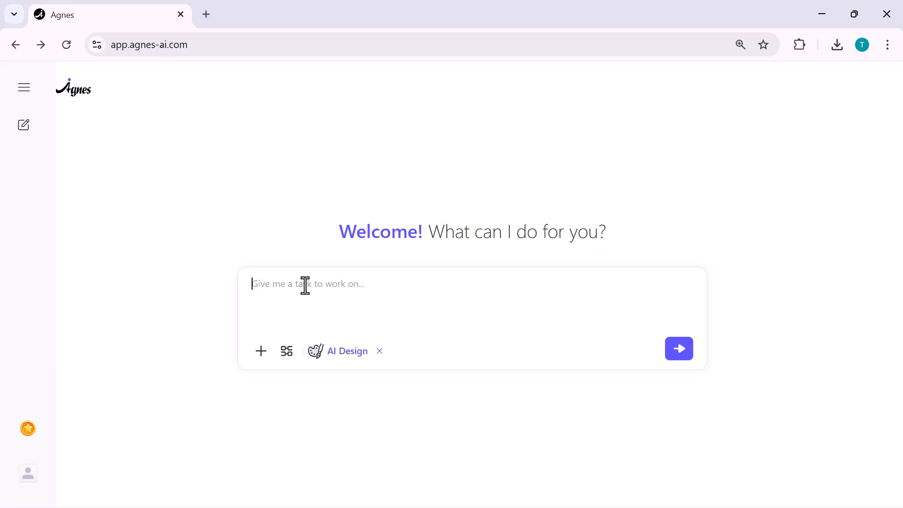
text("Make a comic-style character working on a laptop.")
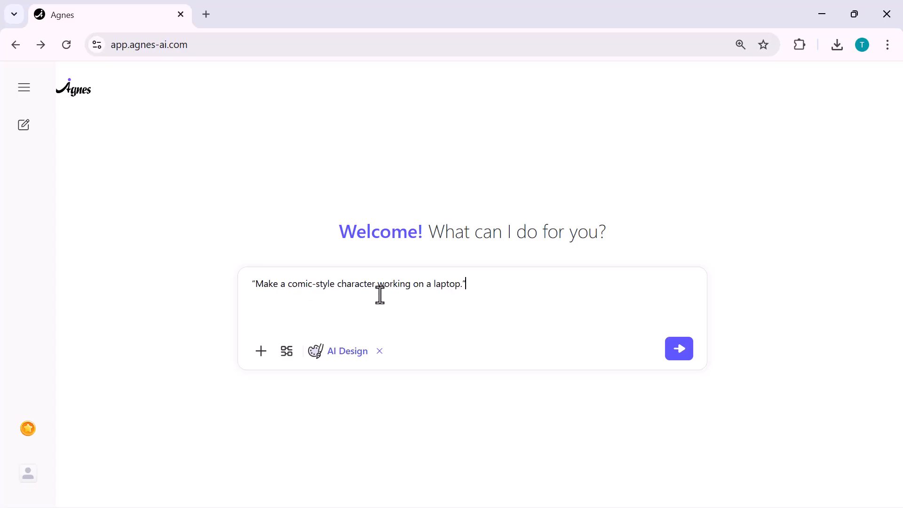
click(678, 349)
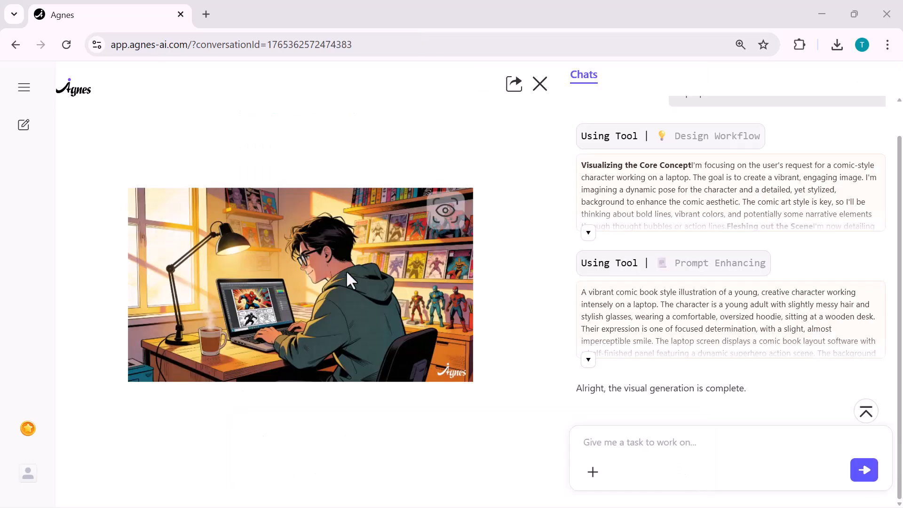
View the comic laptop character full size, then send a cute Y2K workspace illustration prompt.
click(300, 284)
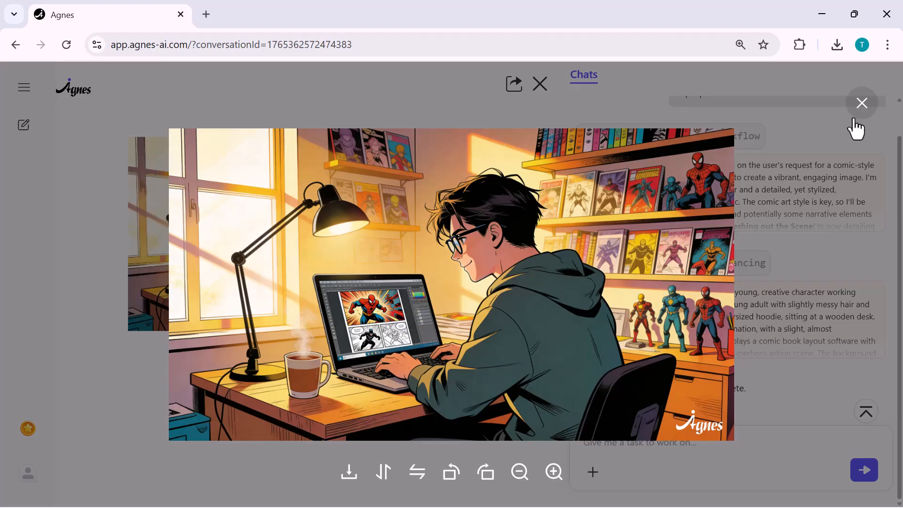
click(861, 102)
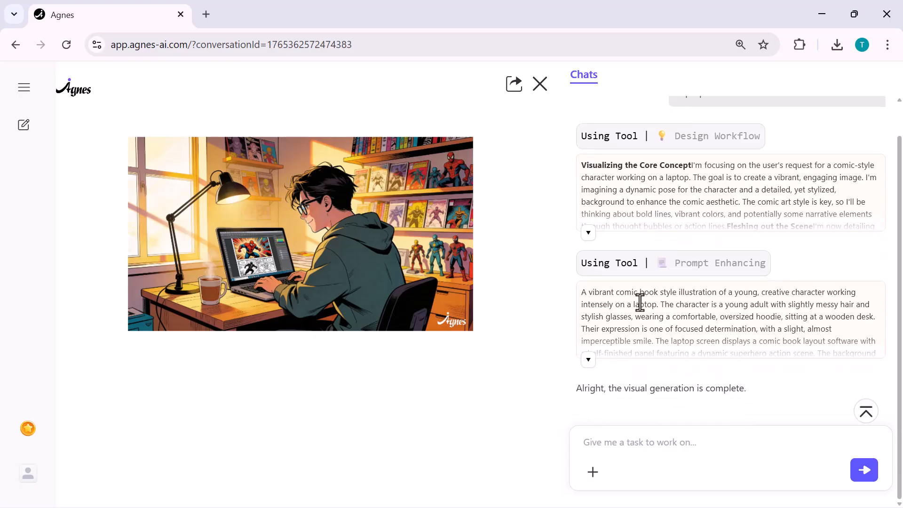
mouse_move(424, 31)
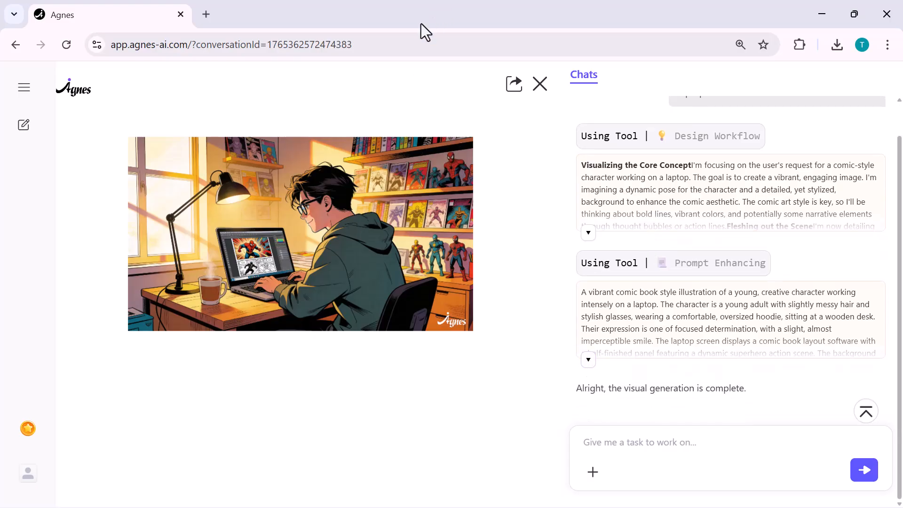
mouse_move(681, 285)
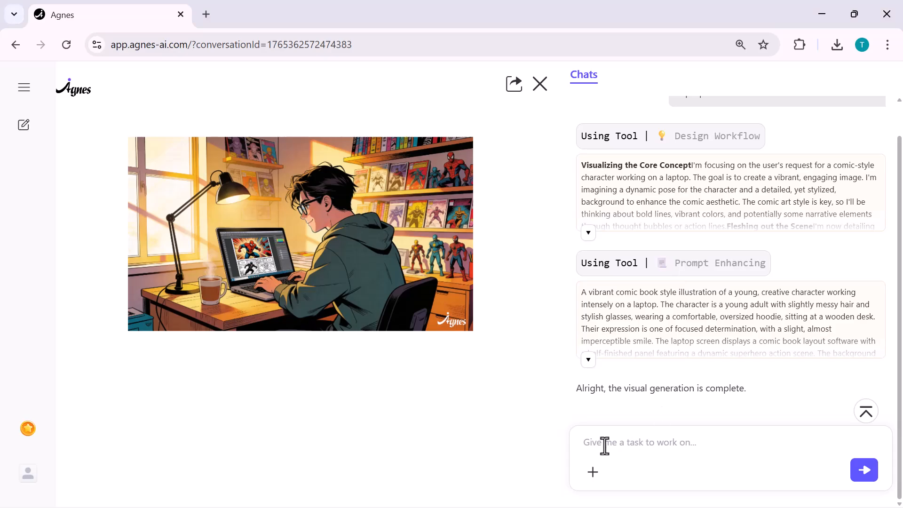
click(864, 469)
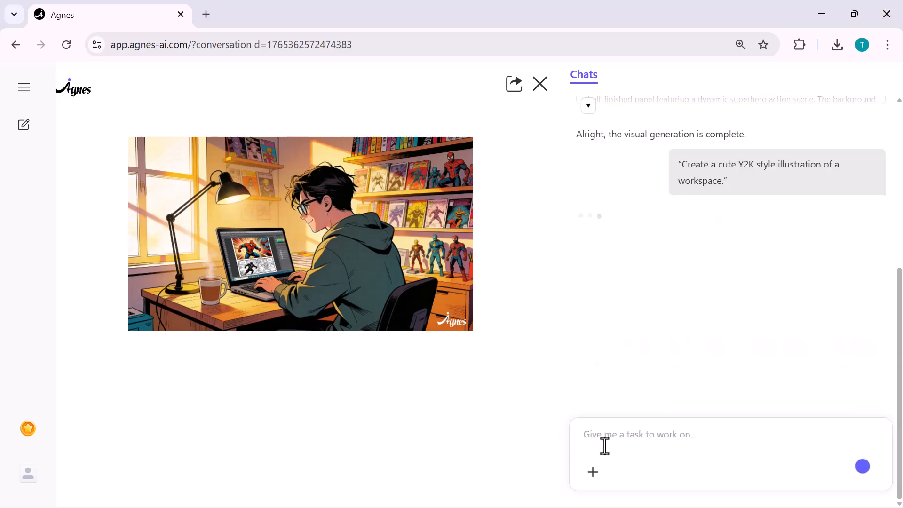
click(862, 465)
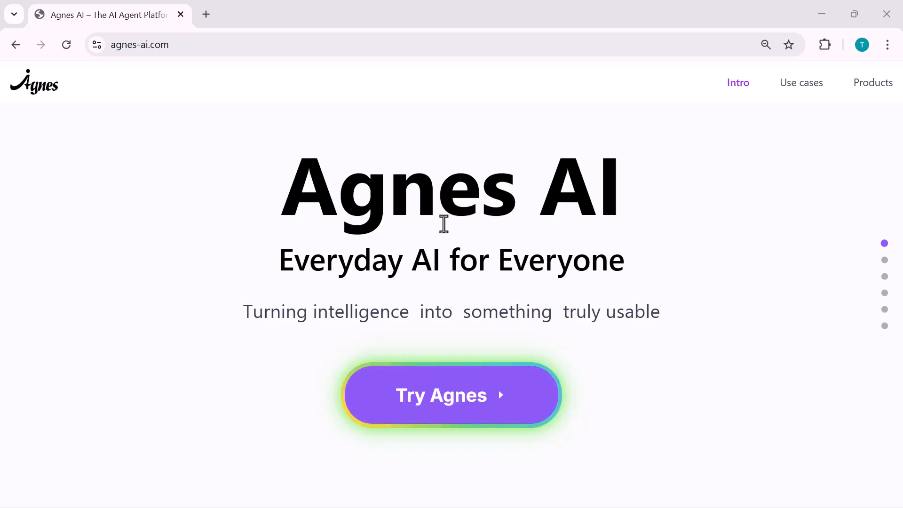
mouse_move(443, 340)
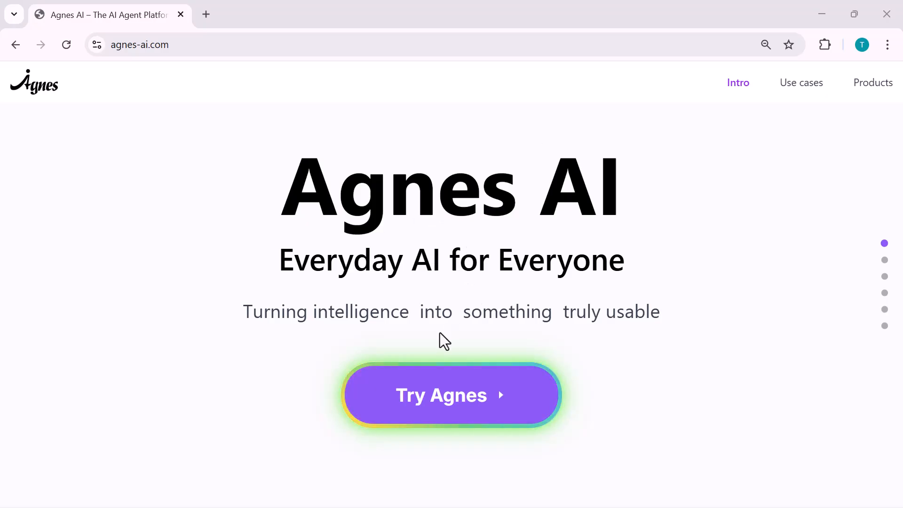
Scroll the homepage past the intro video to the AI slides collaboration section.
scroll(down, 3)
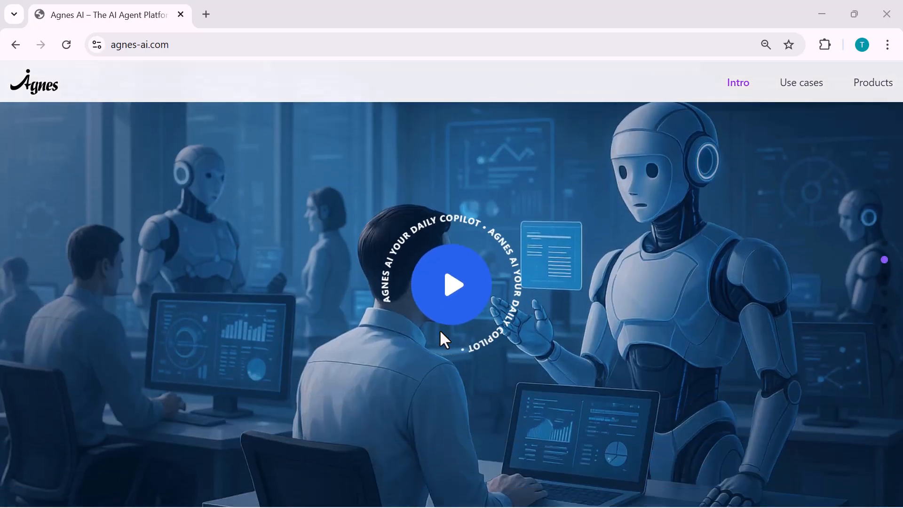
scroll(down, 3)
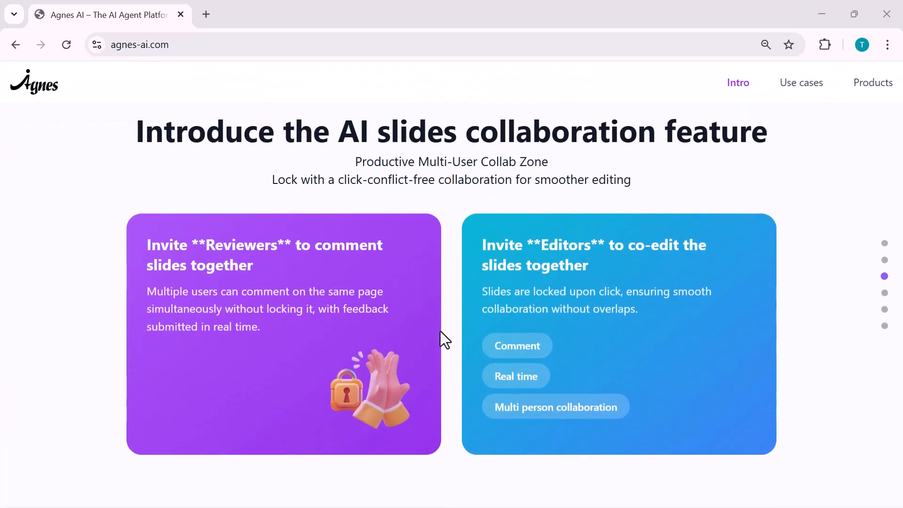